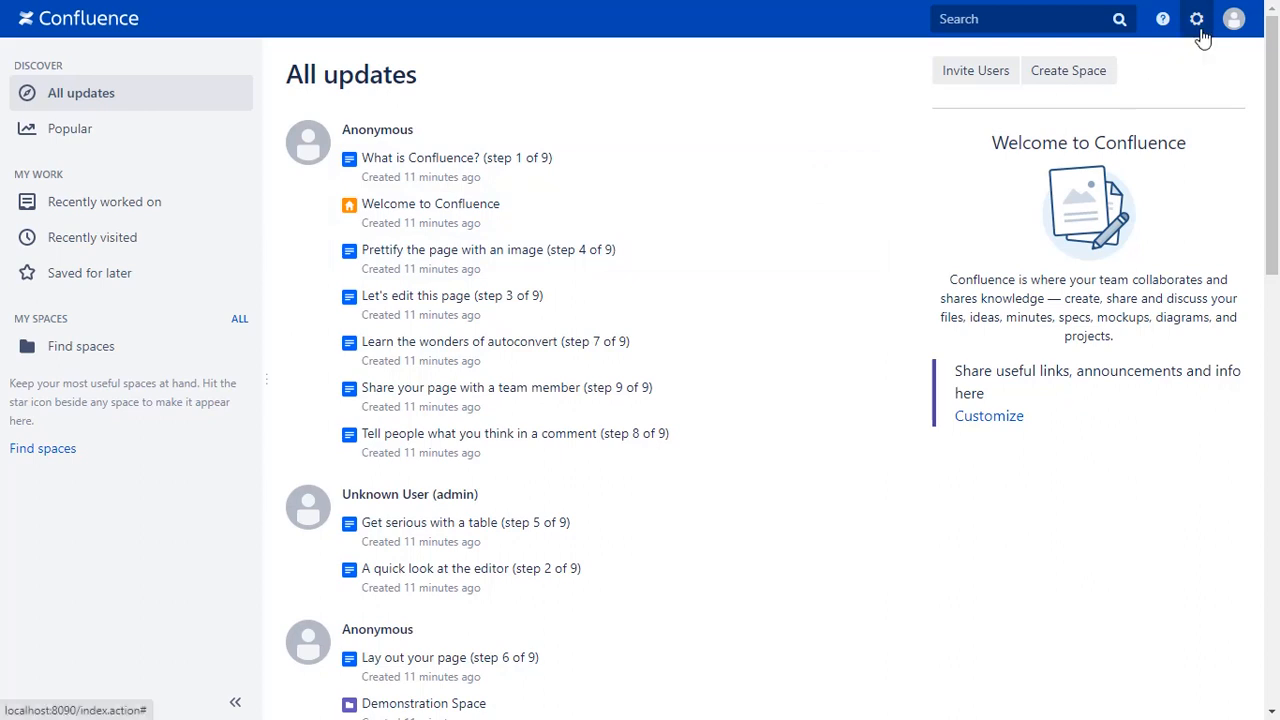
Step: Go to Confluence administration's Manage apps page from the header settings gear
left_click(1196, 18)
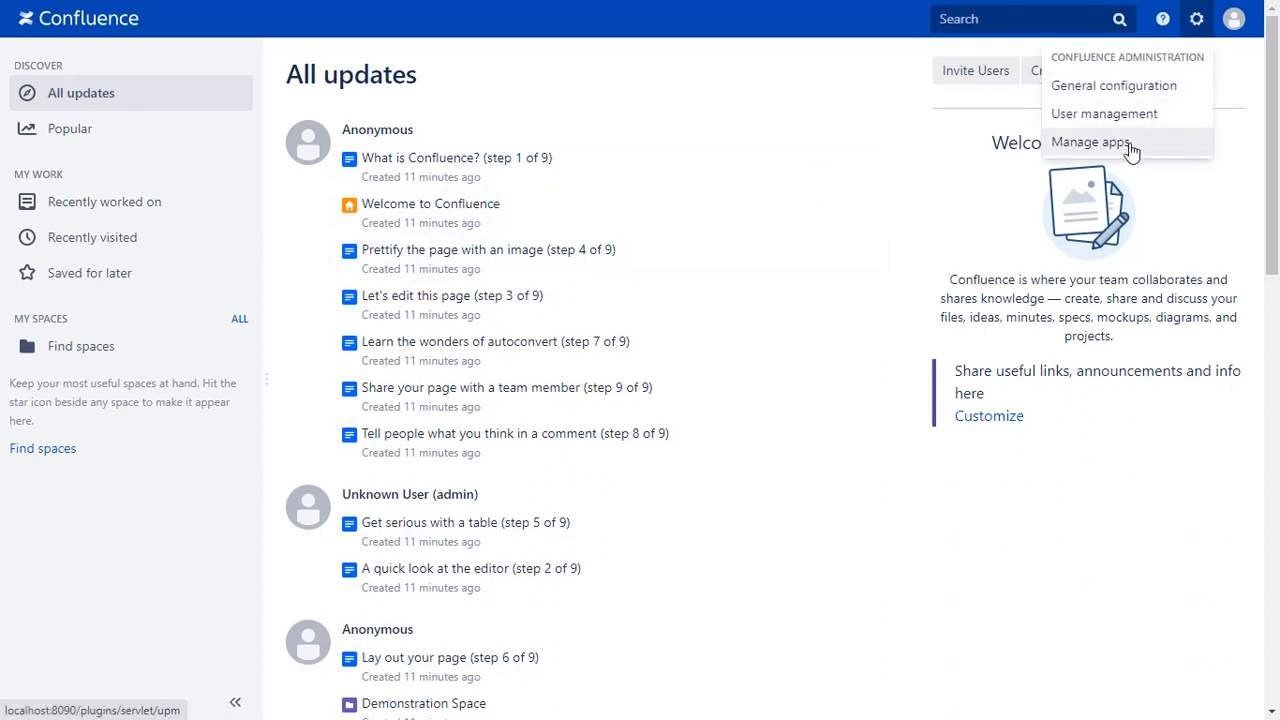
left_click(1090, 140)
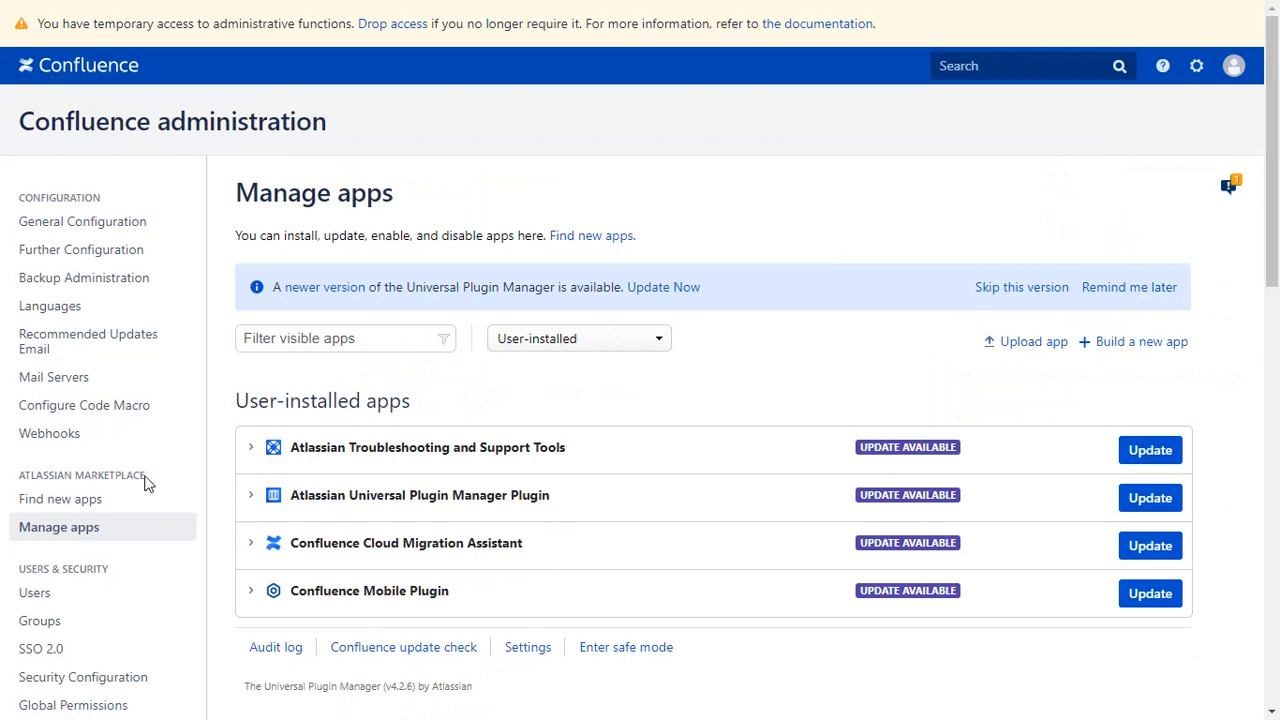
Step: Find 'oauth sso' in the marketplace and install OAuth/OpenID Connect for Confluence SSO as a free trial
left_click(60, 500)
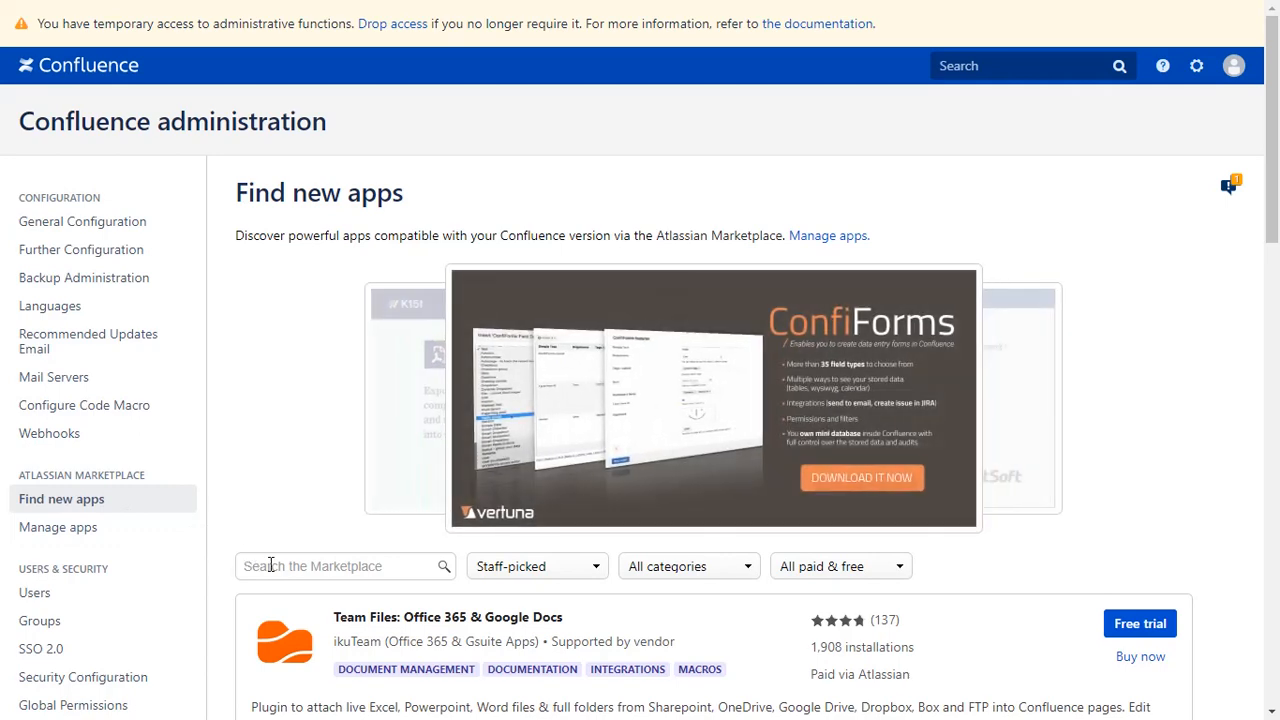
type("oauth sso")
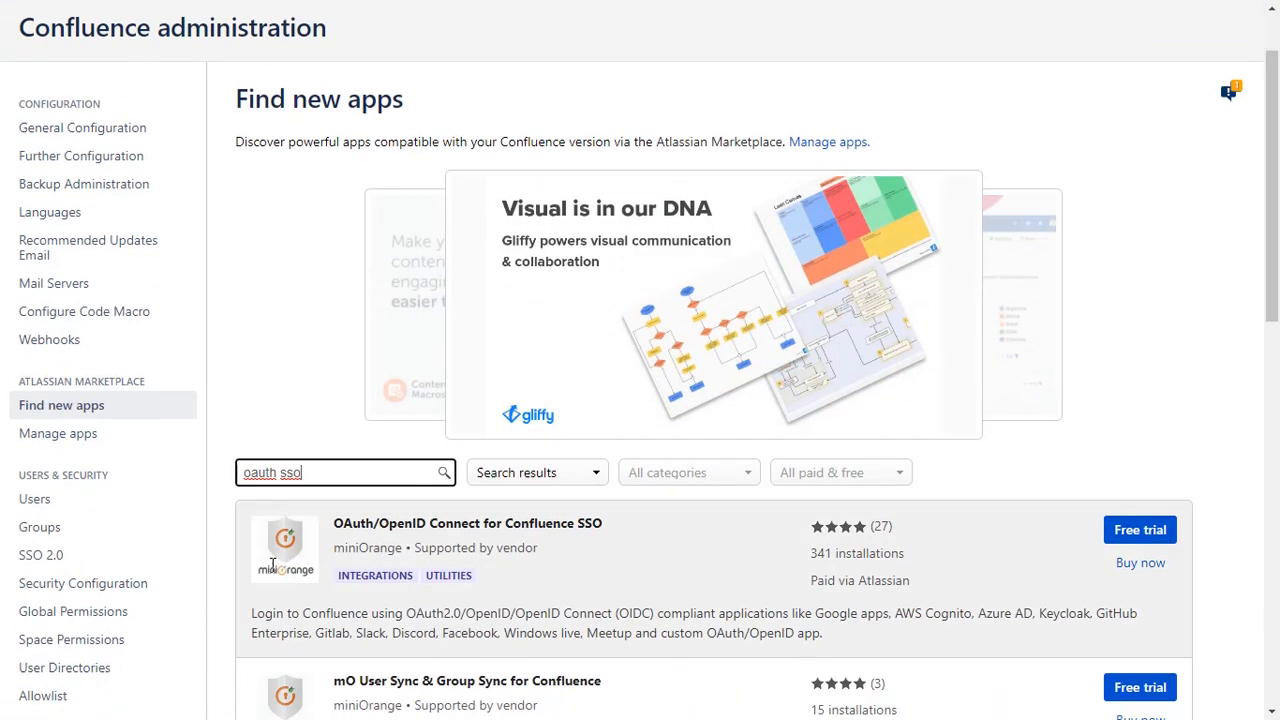
left_click(1140, 530)
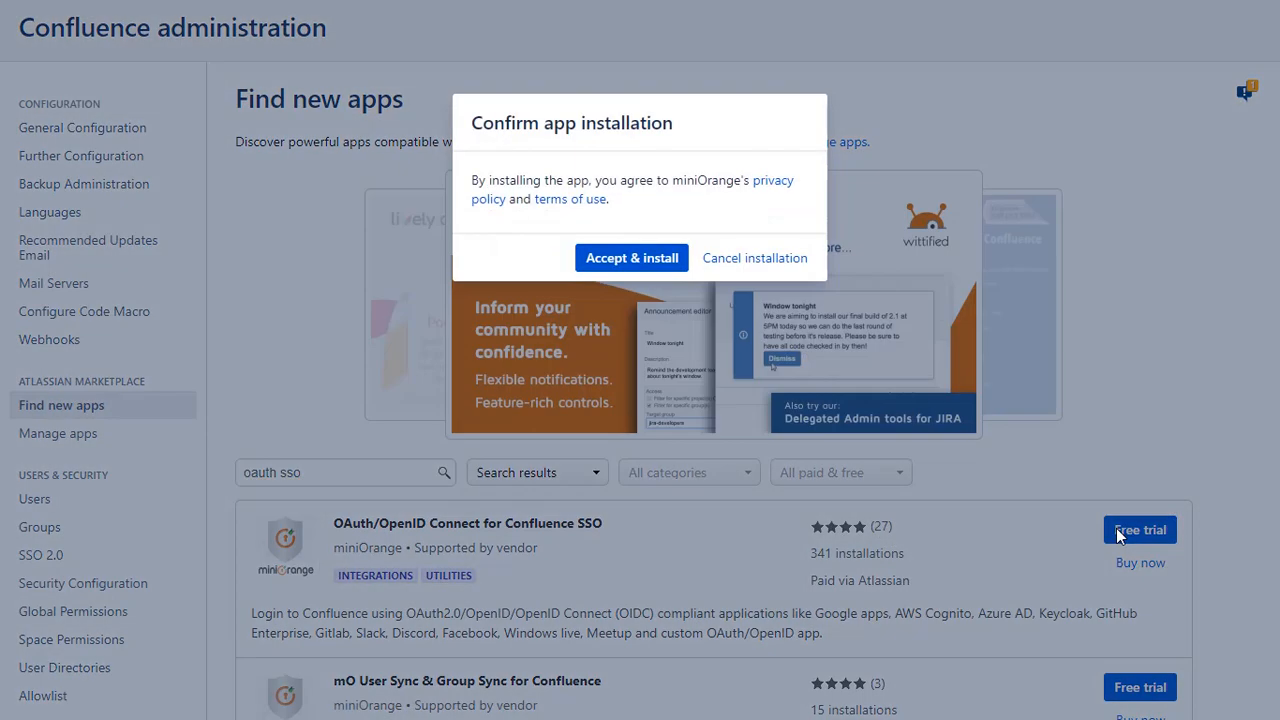
left_click(632, 256)
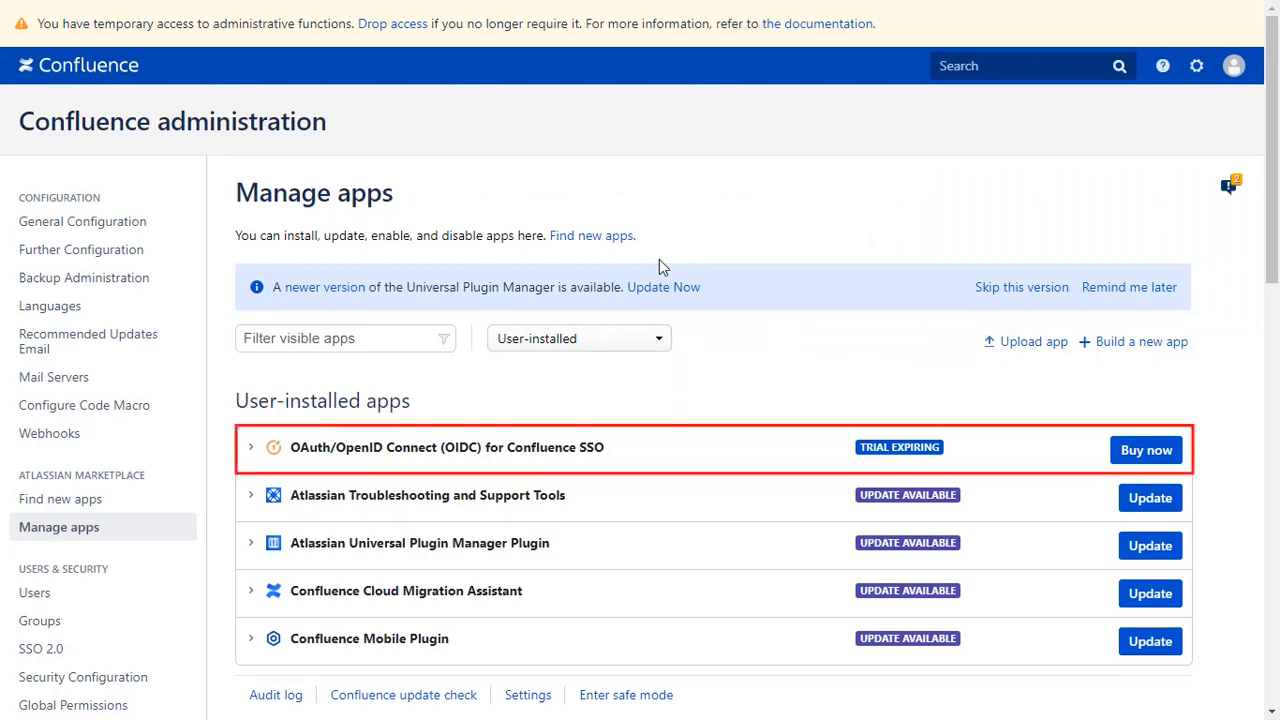
Step: In the miniOrange OAuth Client configuration, choose AWS Cognito as the application
scroll("down", 3)
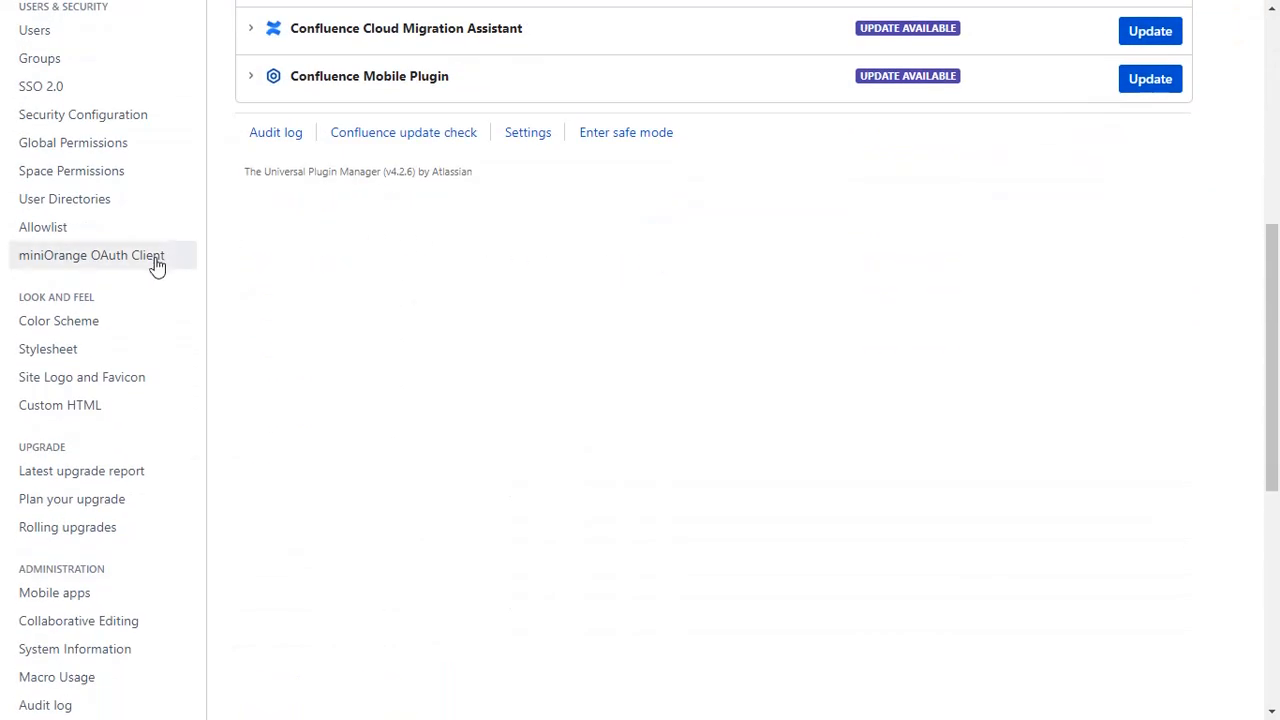
left_click(92, 256)
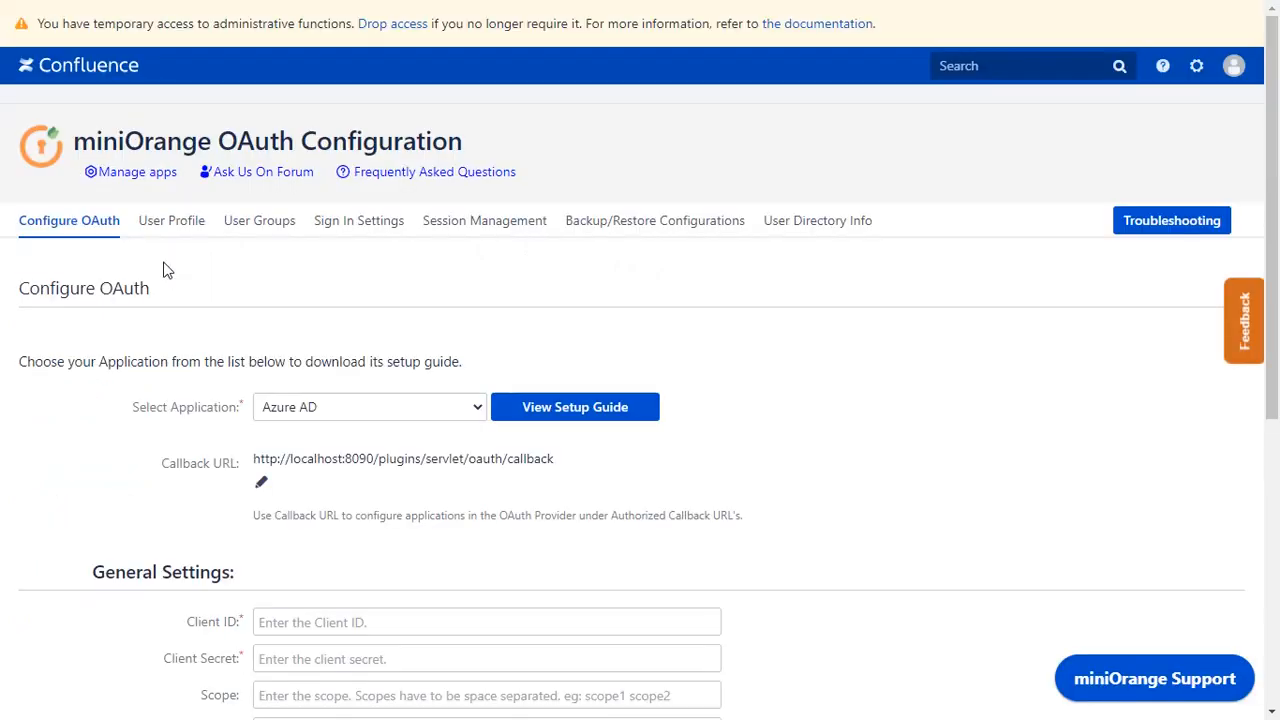
scroll("down", 3)
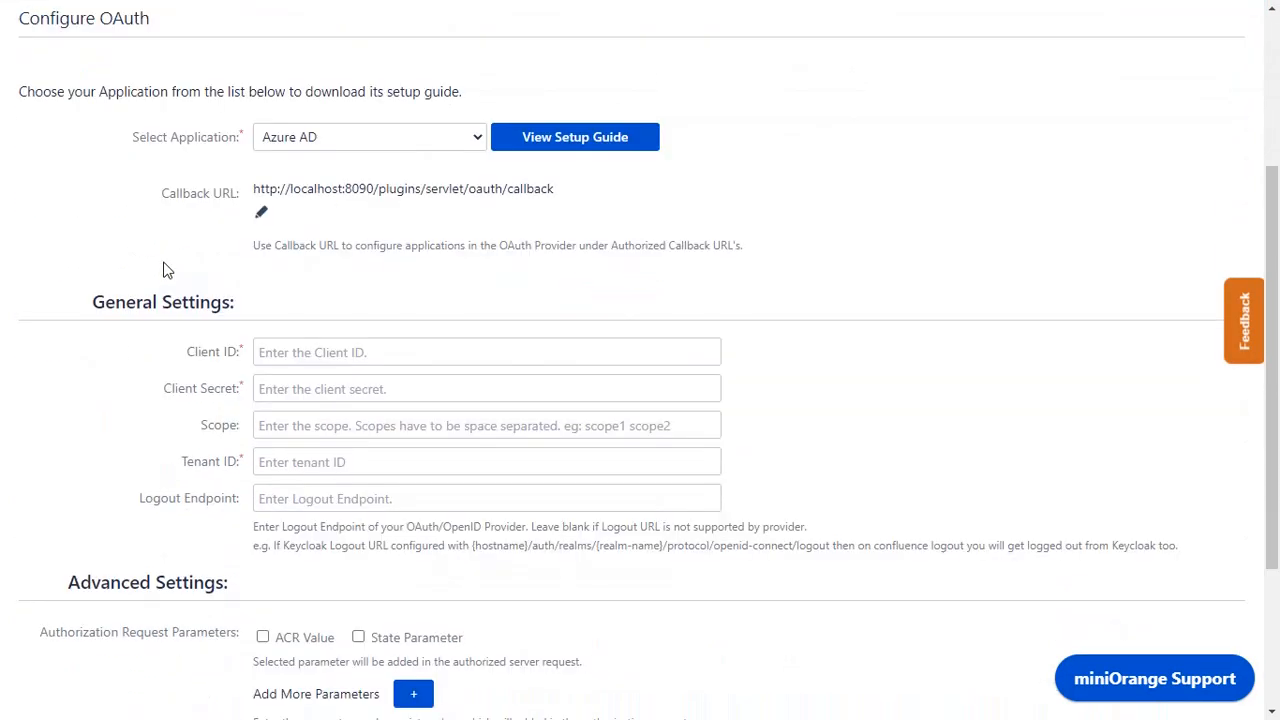
left_click(368, 136)
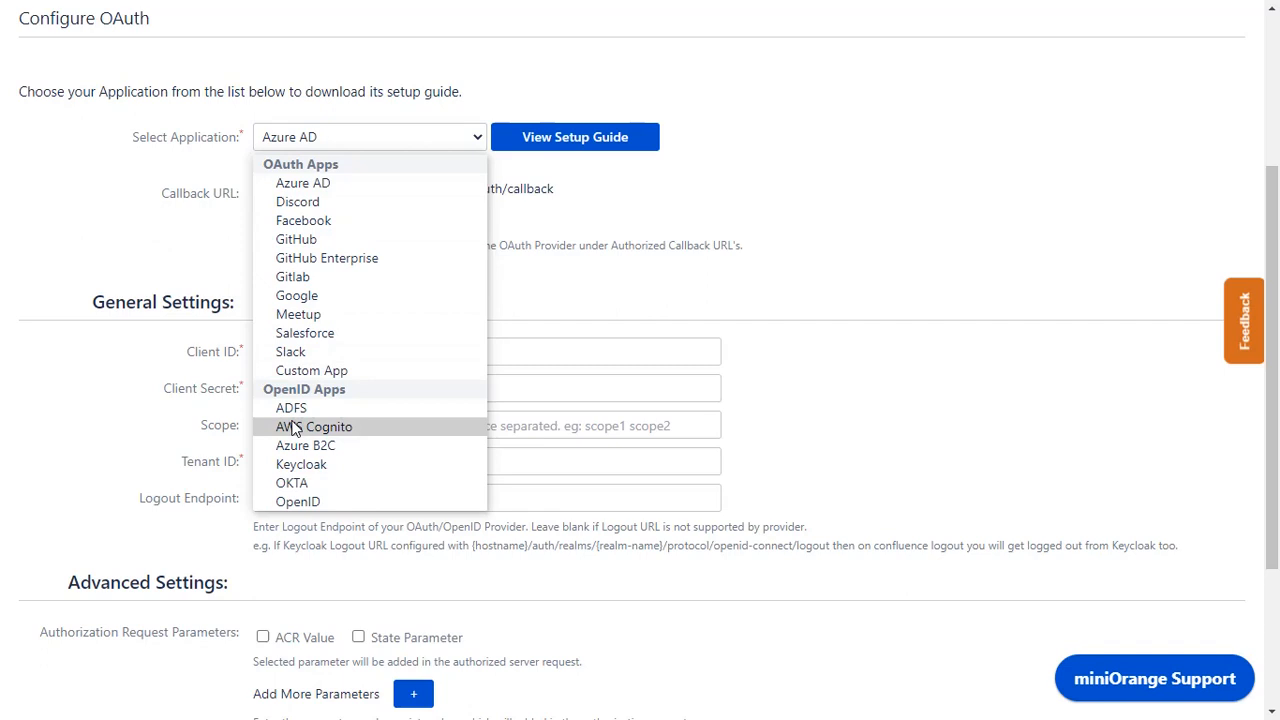
left_click(314, 428)
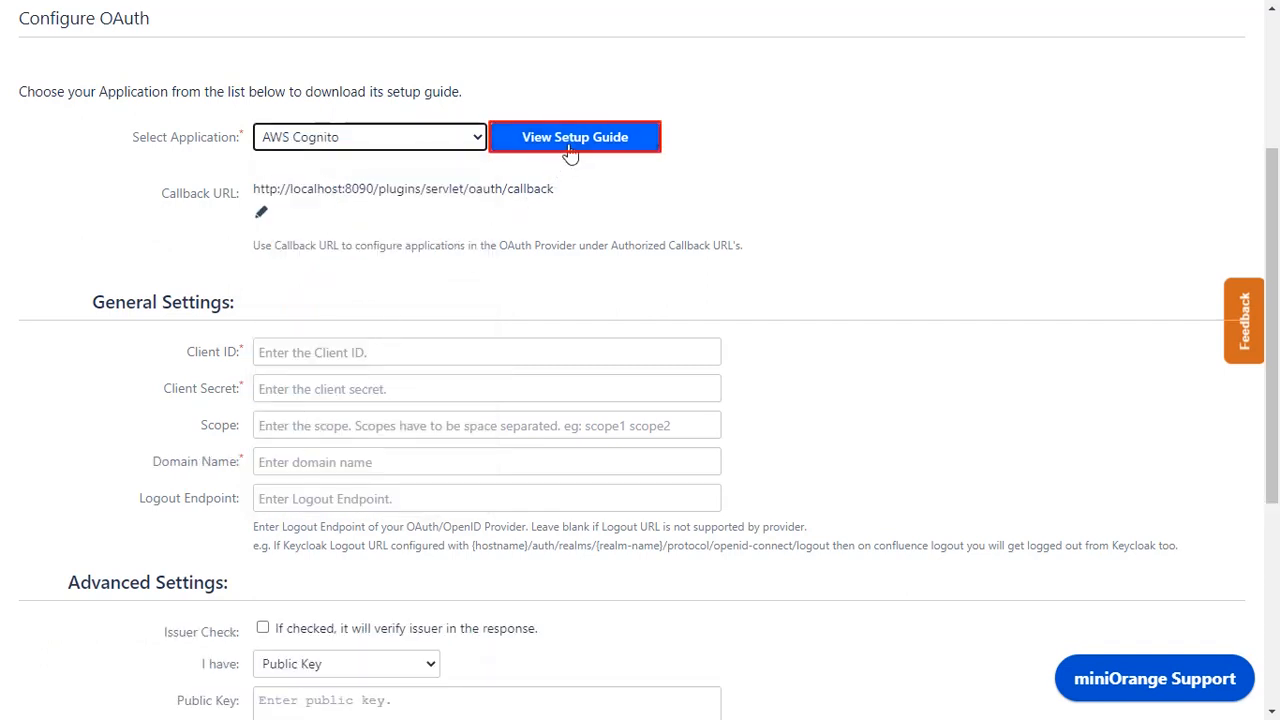
Step: View the AWS Cognito setup guide and scroll to its first step
left_click(574, 136)
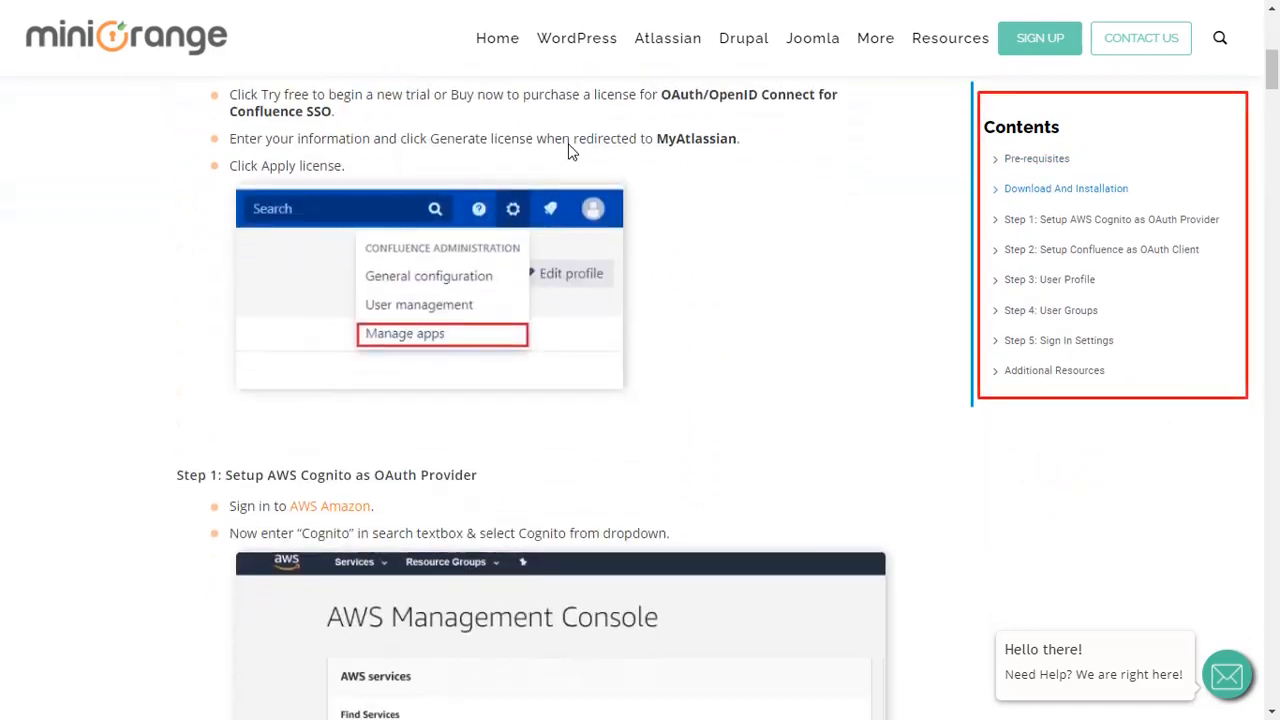
scroll("down", 3)
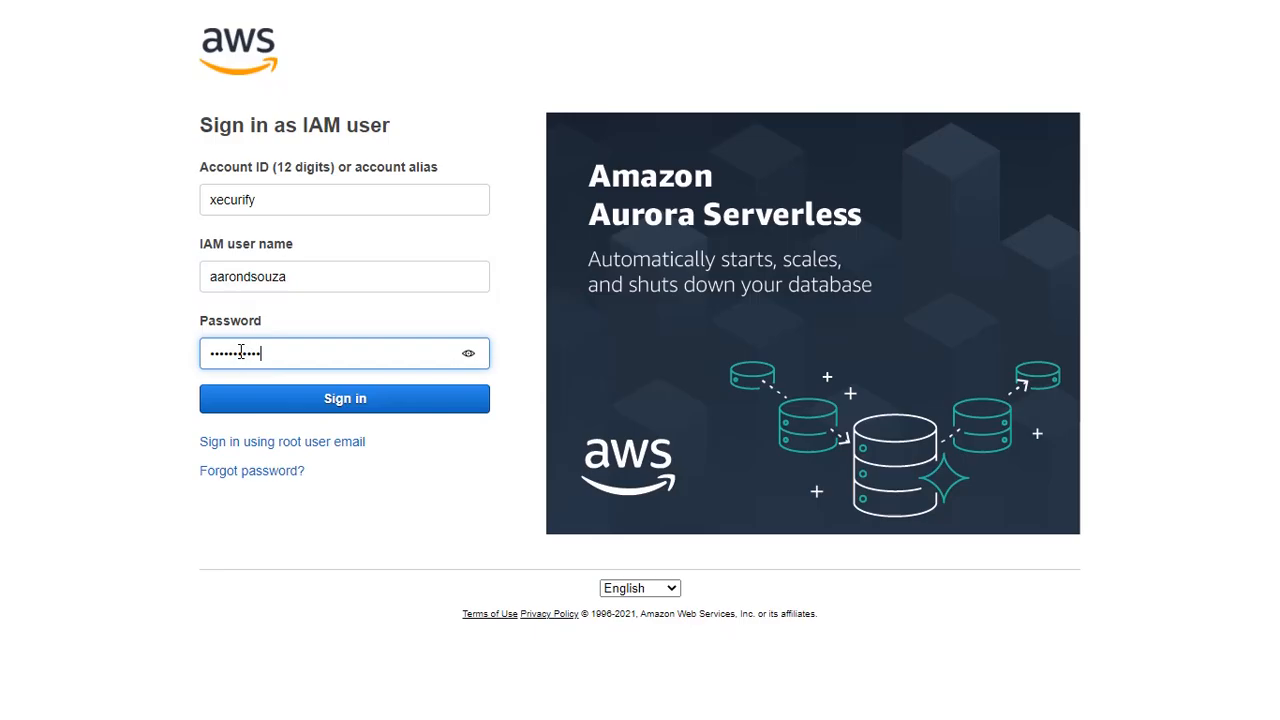
Step: Sign in to AWS, find the Cognito service and go to Manage User Pools
left_click(344, 398)
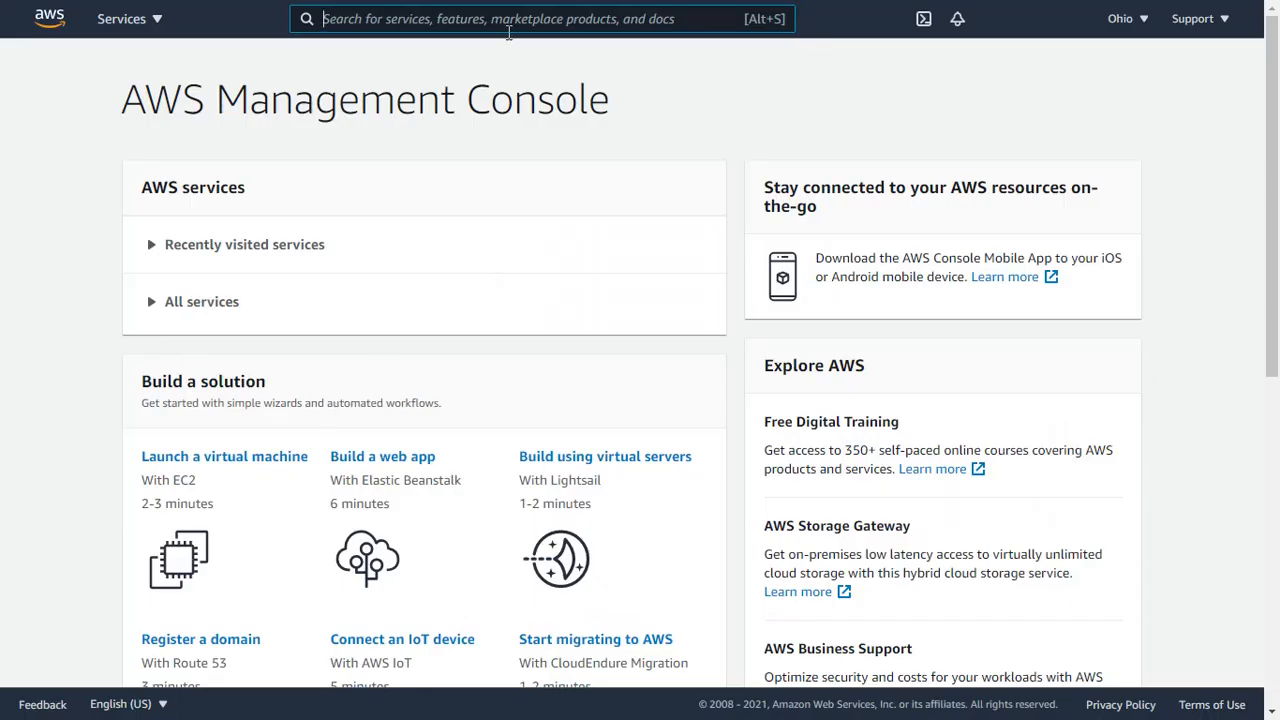
type("Cognito")
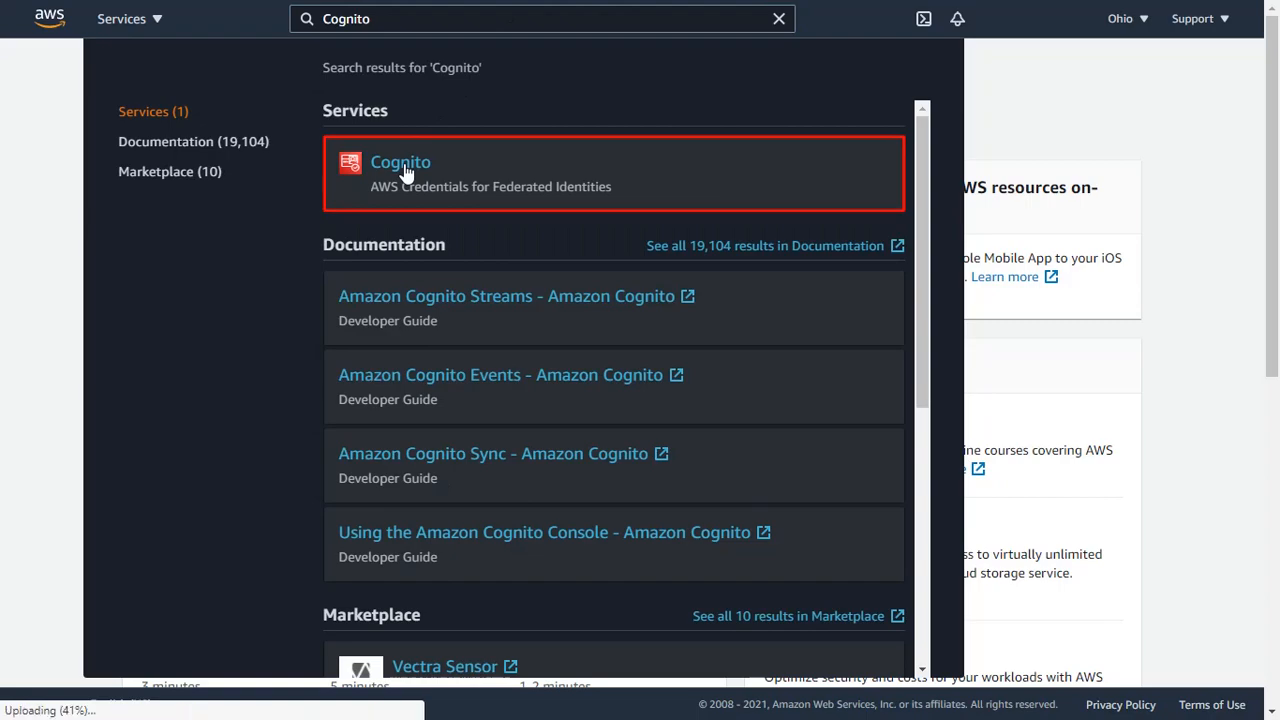
left_click(400, 162)
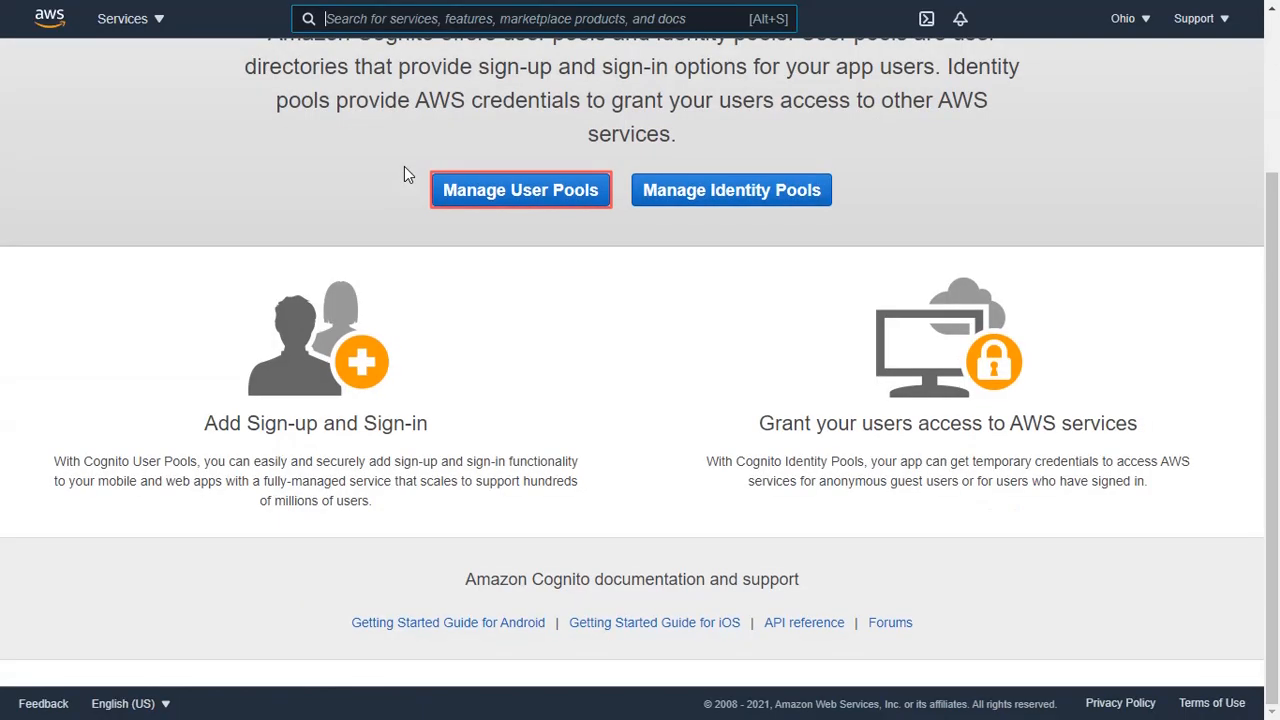
left_click(520, 190)
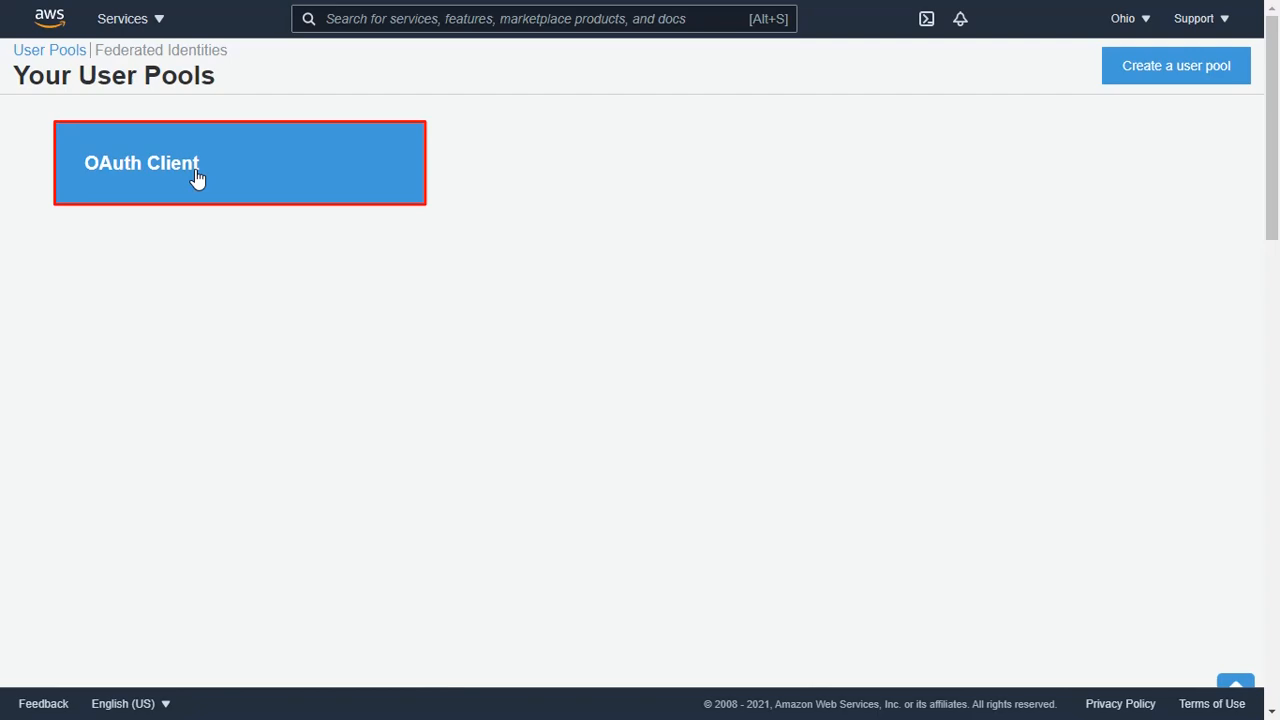
Step: In the OAuth Client pool's app client settings, enable Cognito User Pool as identity provider
left_click(240, 162)
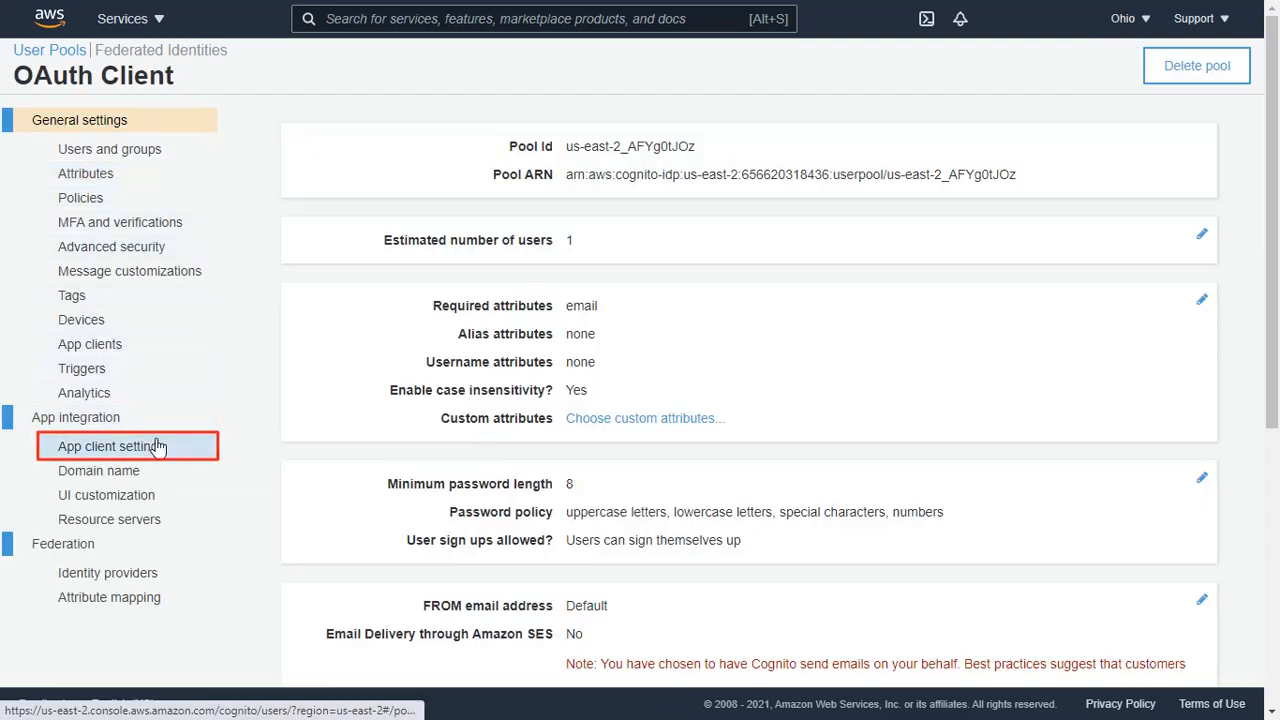
left_click(112, 446)
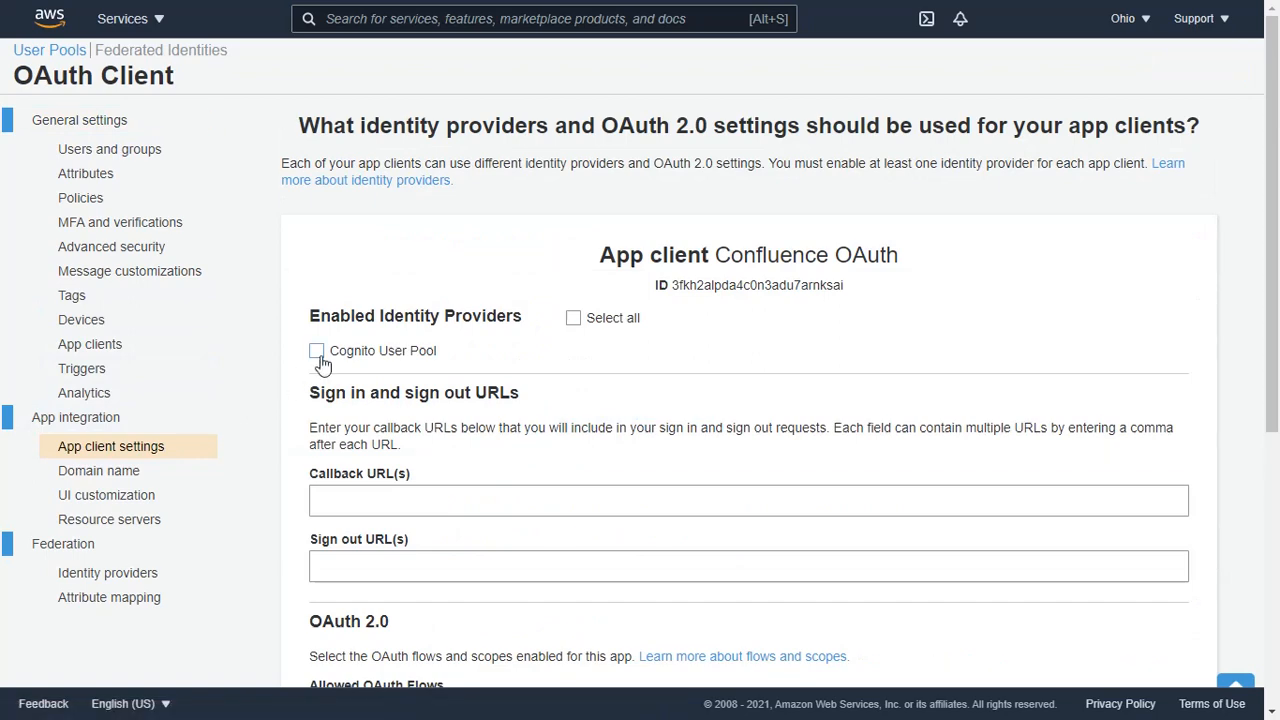
left_click(316, 350)
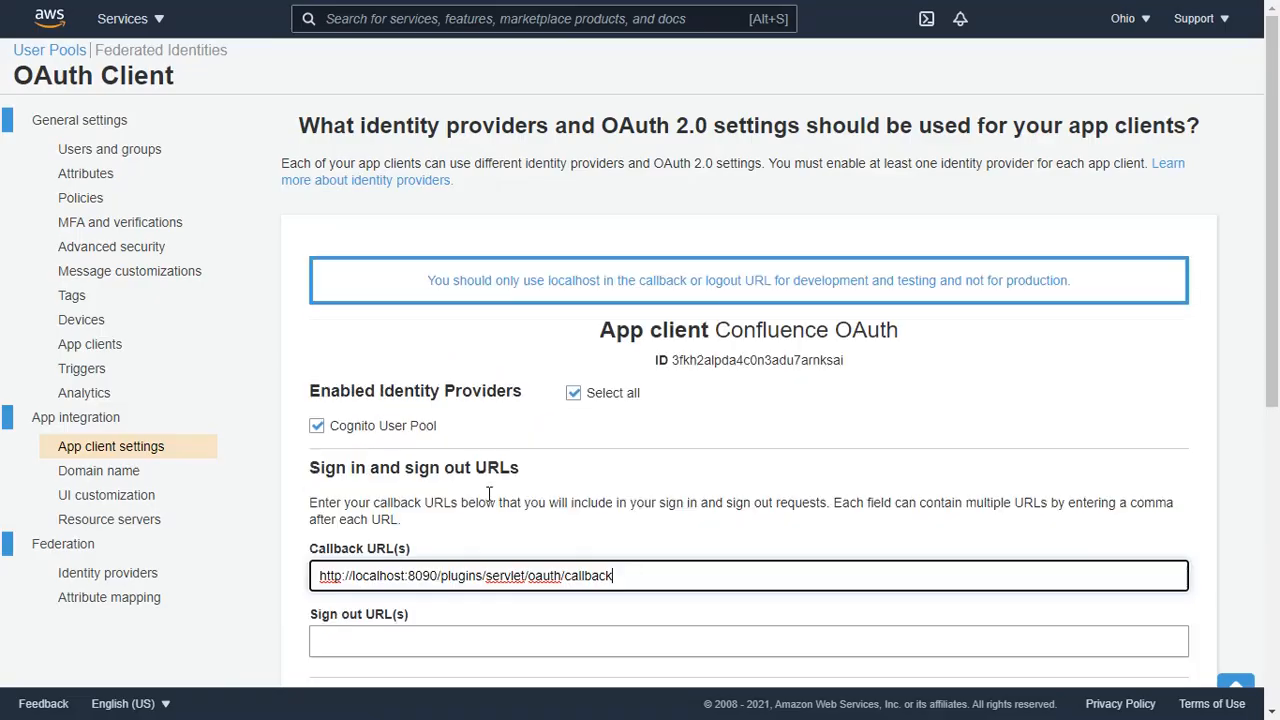
Step: Allow the Authorization code grant flow and the openid scope for the app client
scroll("down", 3)
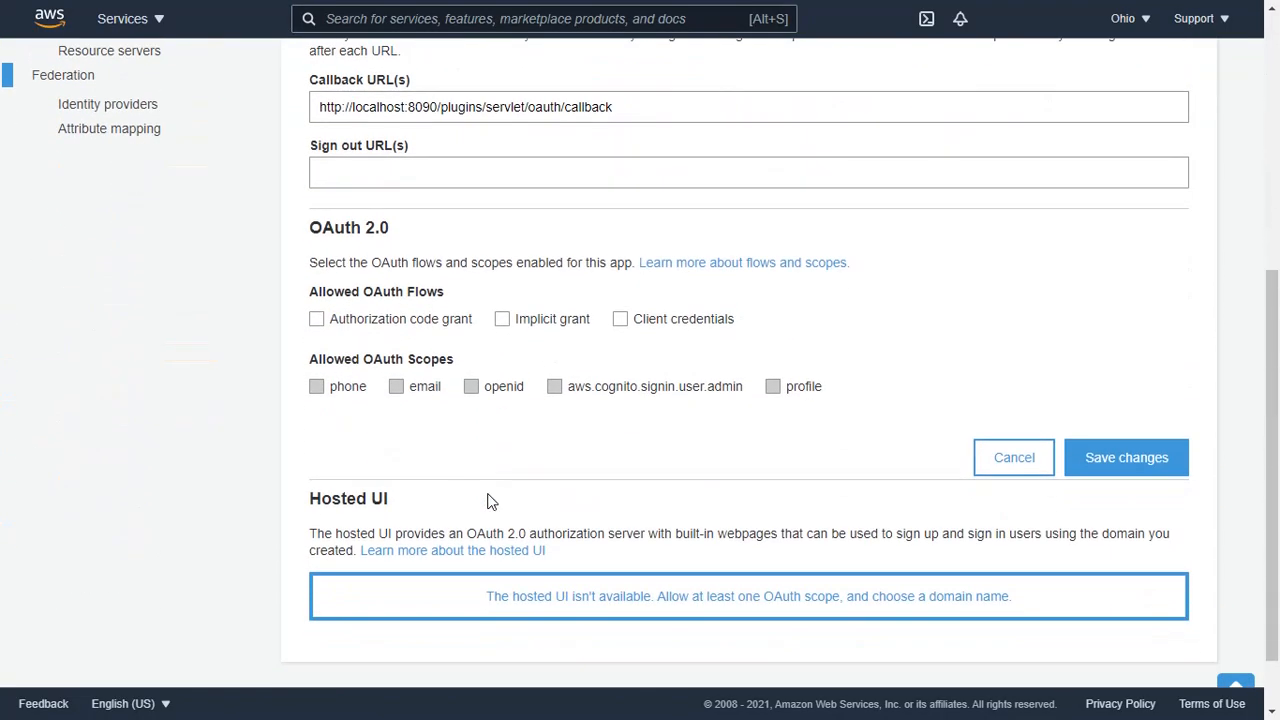
left_click(316, 318)
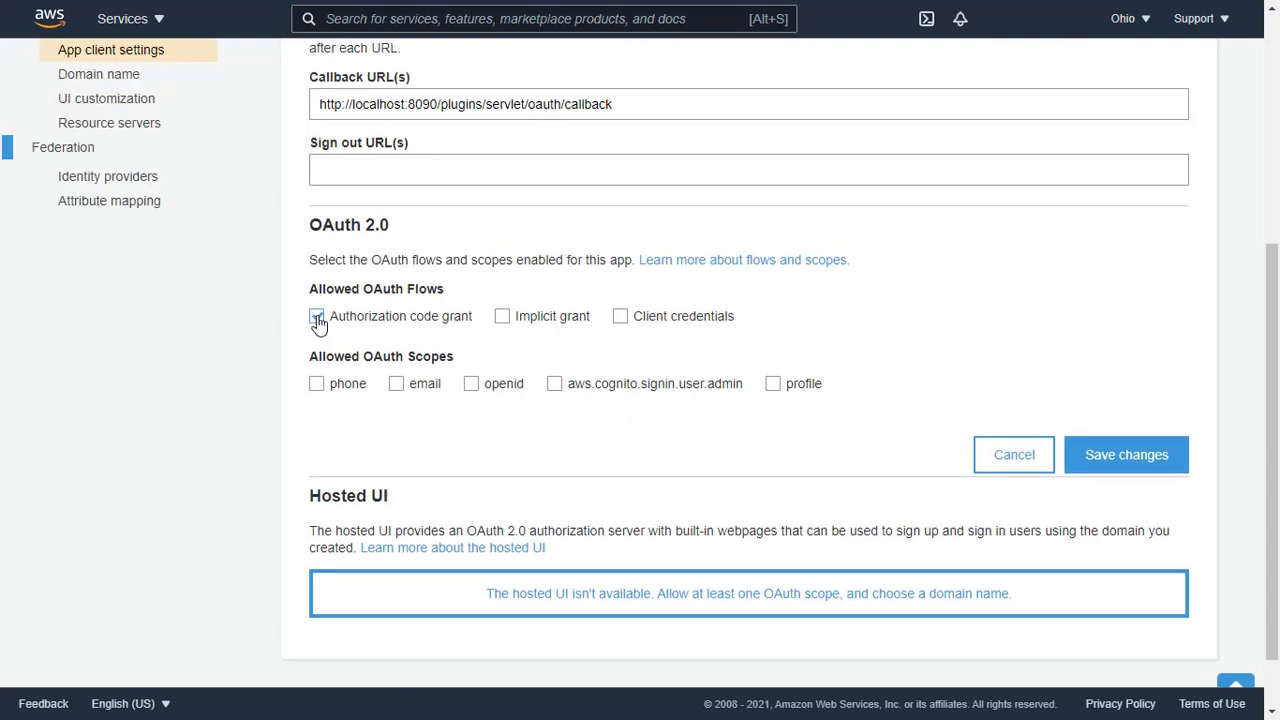
left_click(316, 316)
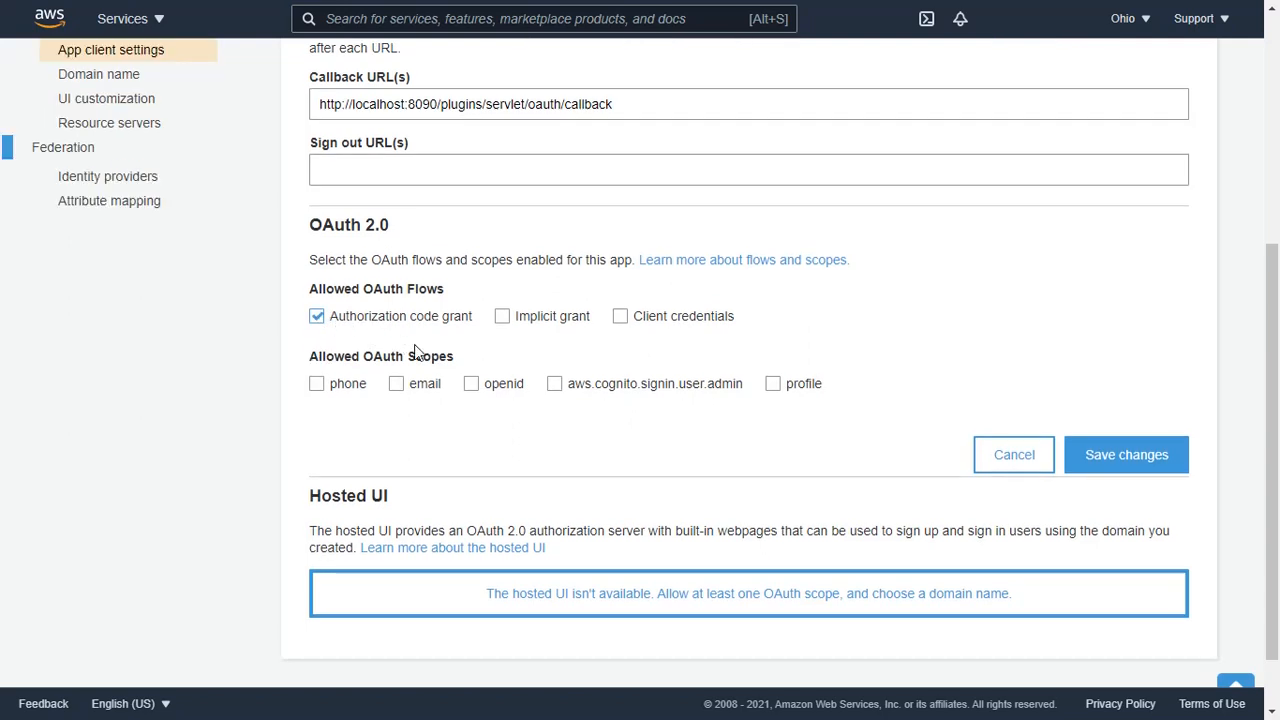
left_click(472, 384)
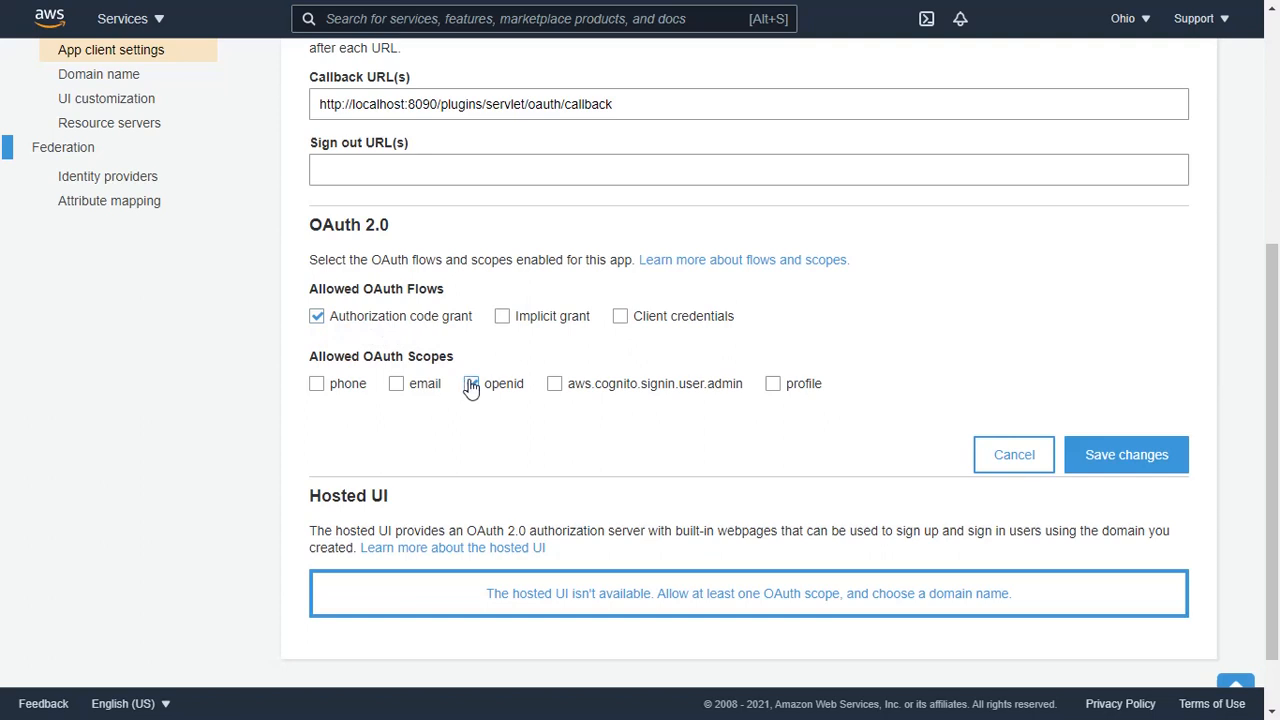
Step: Save the Confluence OAuth app client's flow and scope settings
left_click(472, 384)
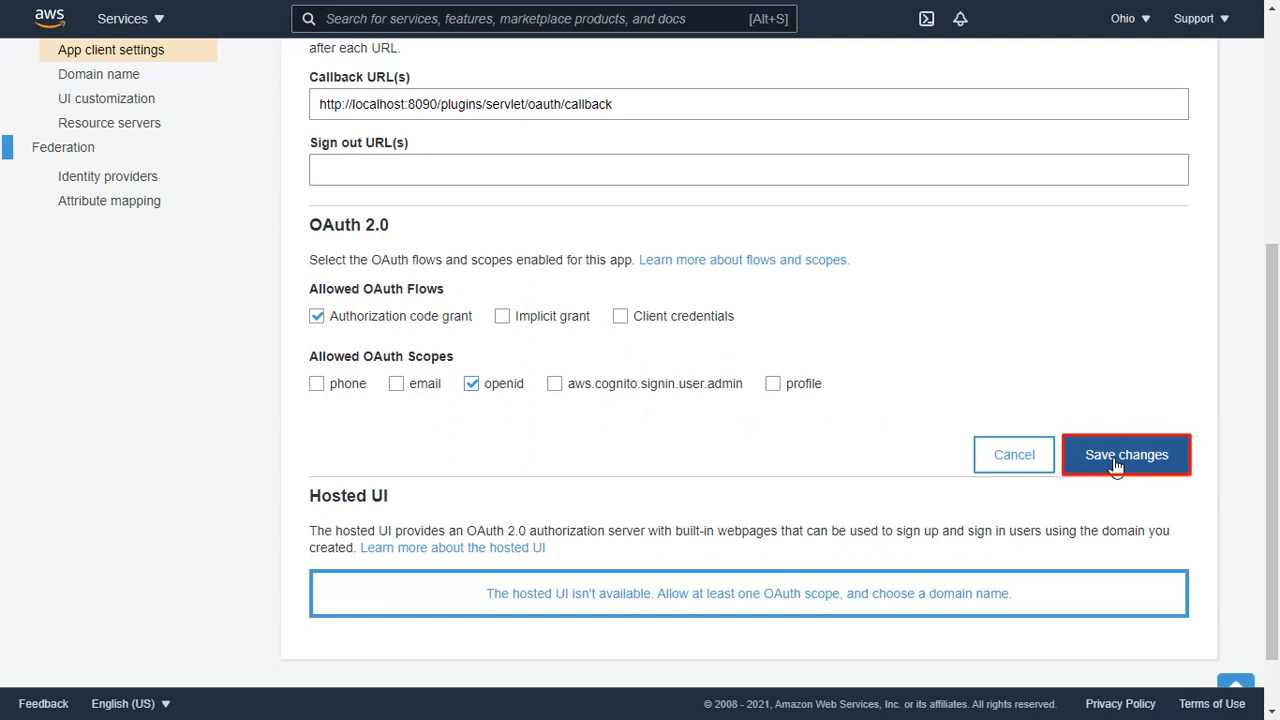
left_click(1126, 454)
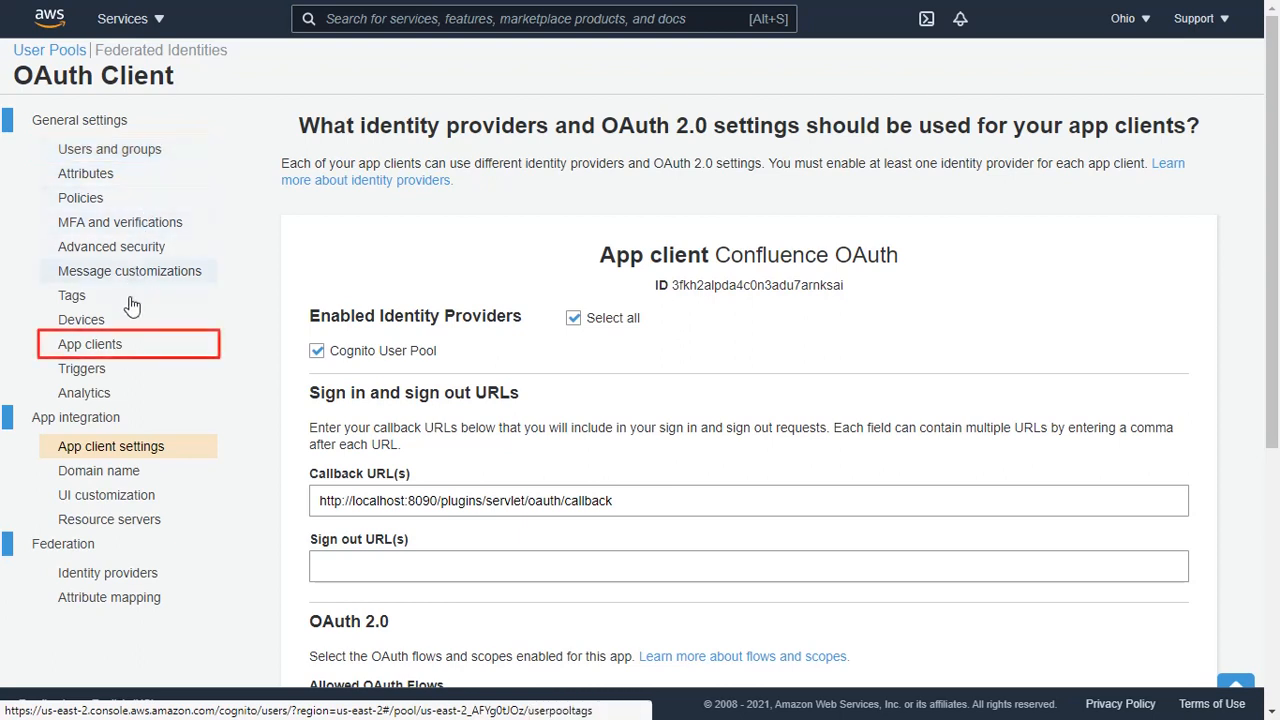
Step: From the App clients list, copy the Confluence OAuth client id and reveal its secret
left_click(90, 344)
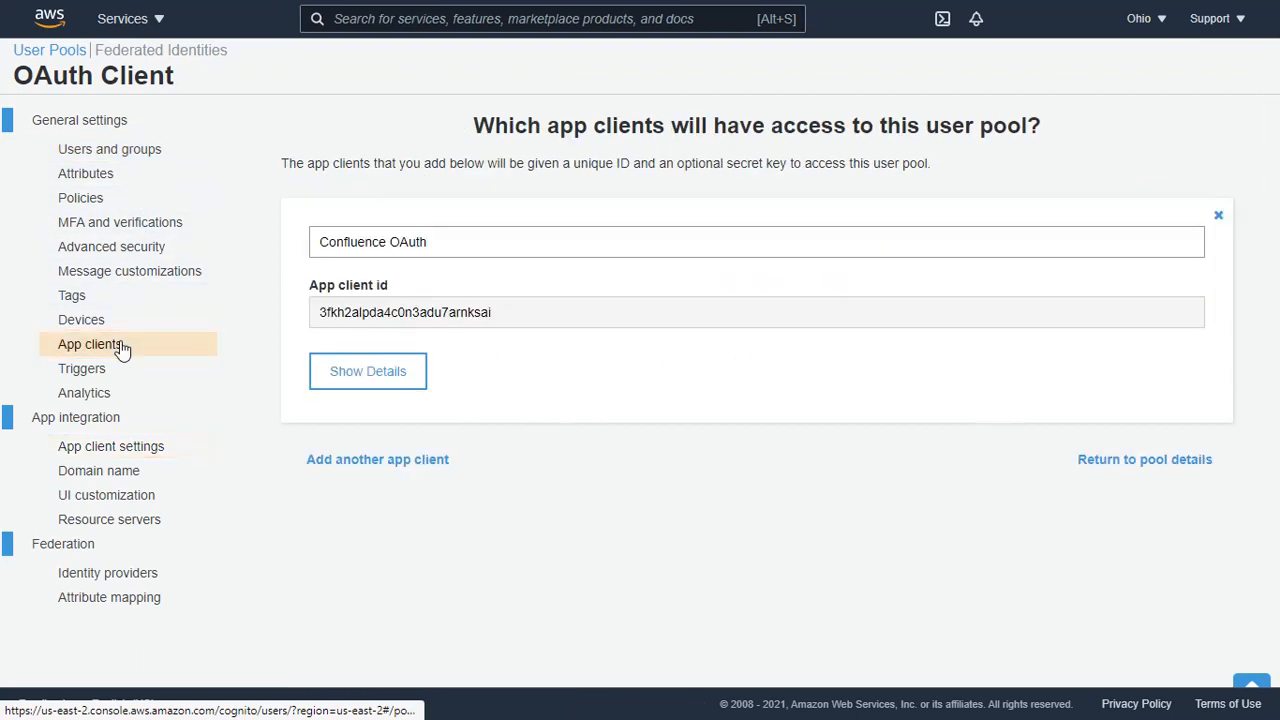
left_click(756, 312)
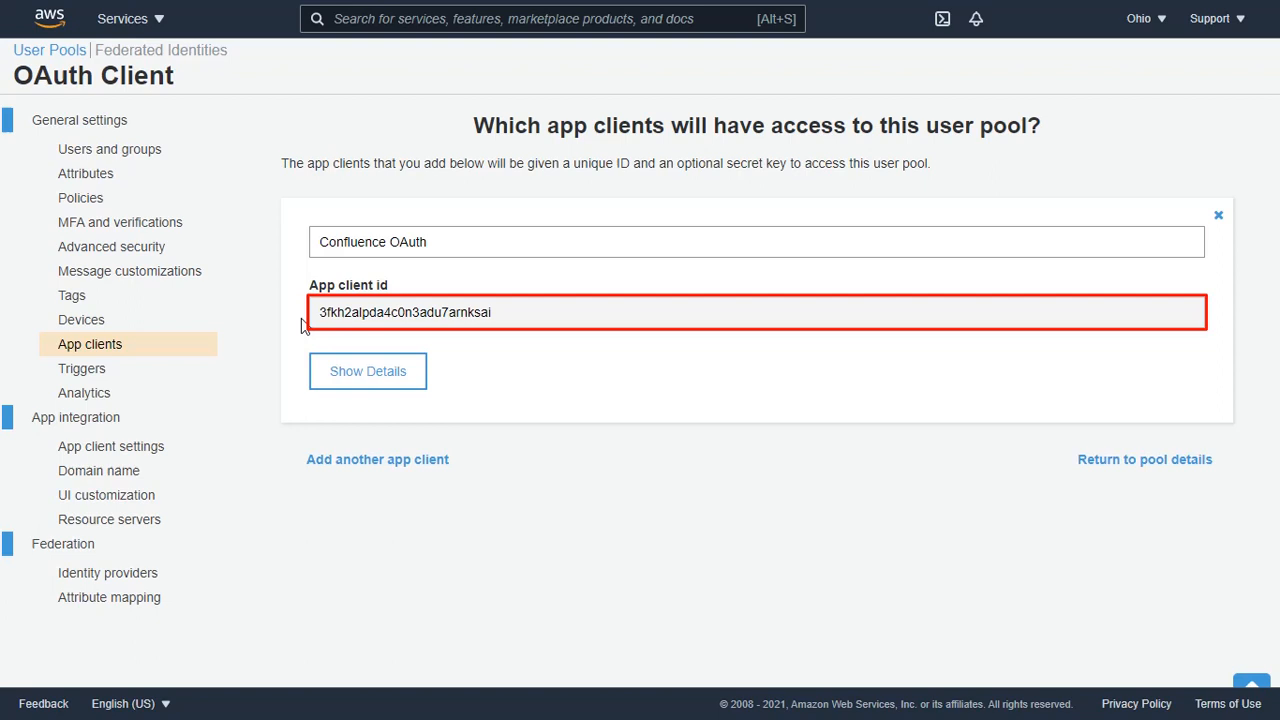
left_click(368, 370)
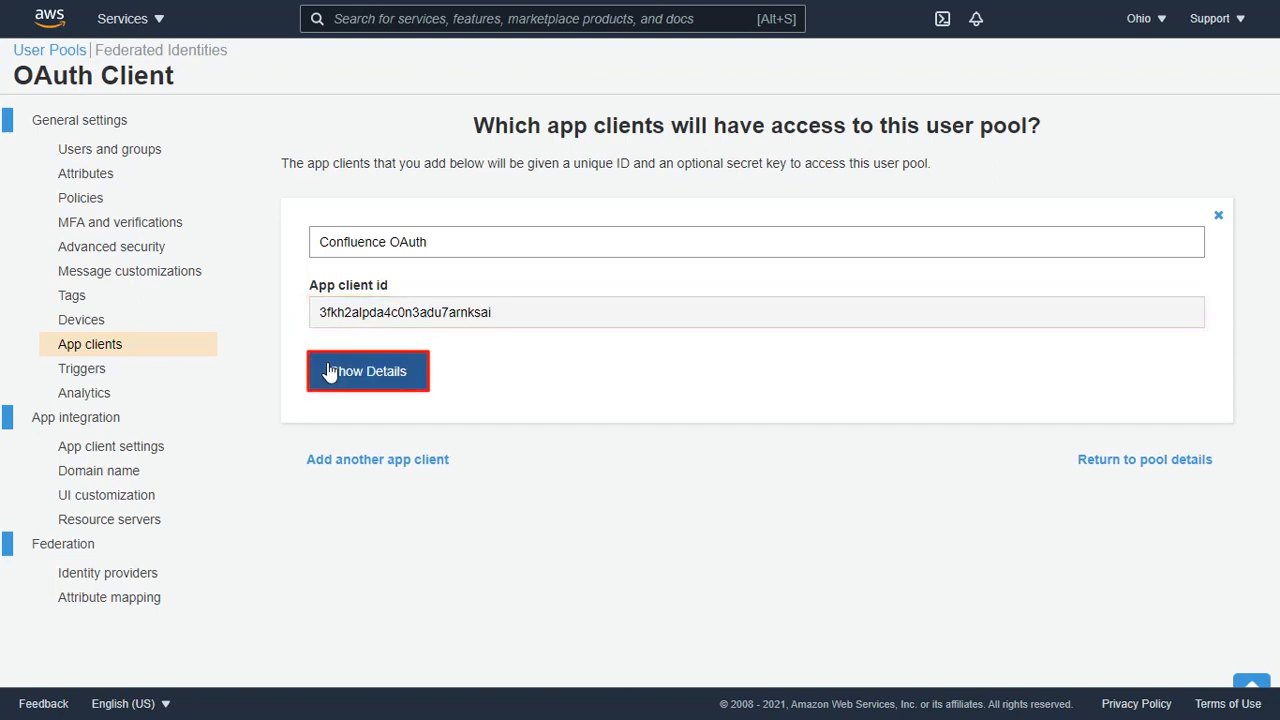
left_click(368, 370)
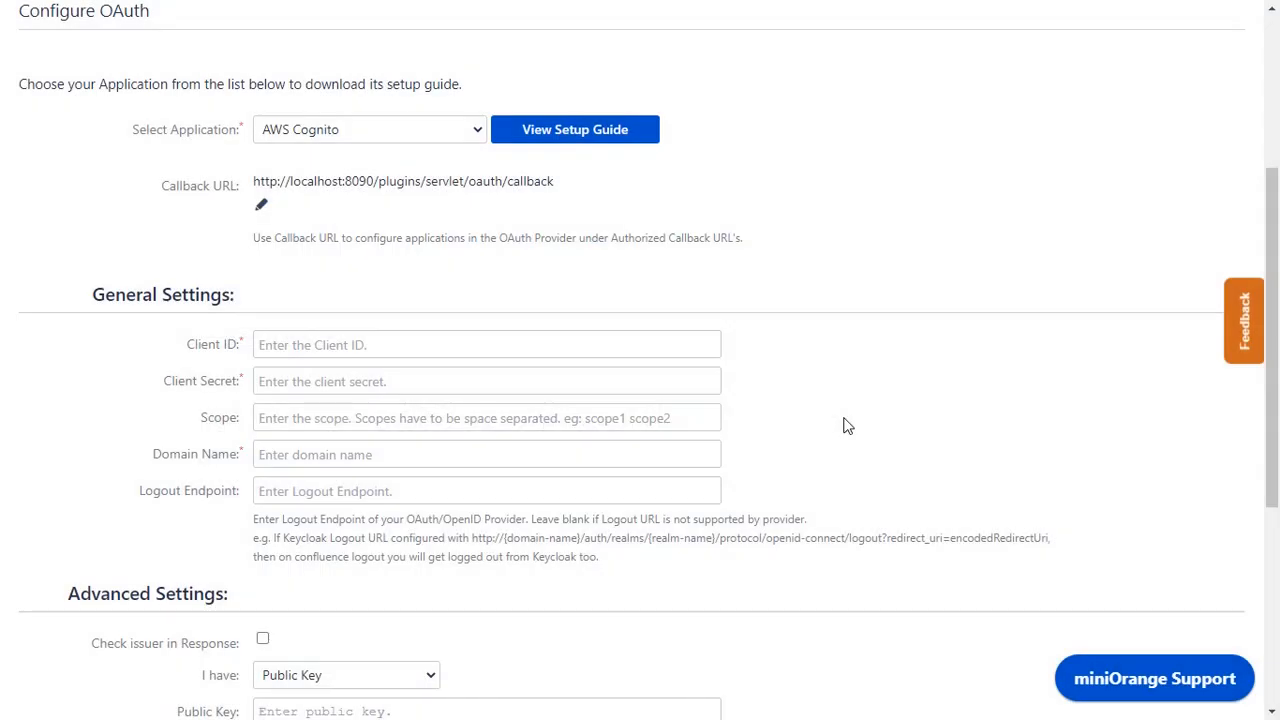
mouse_move(544, 200)
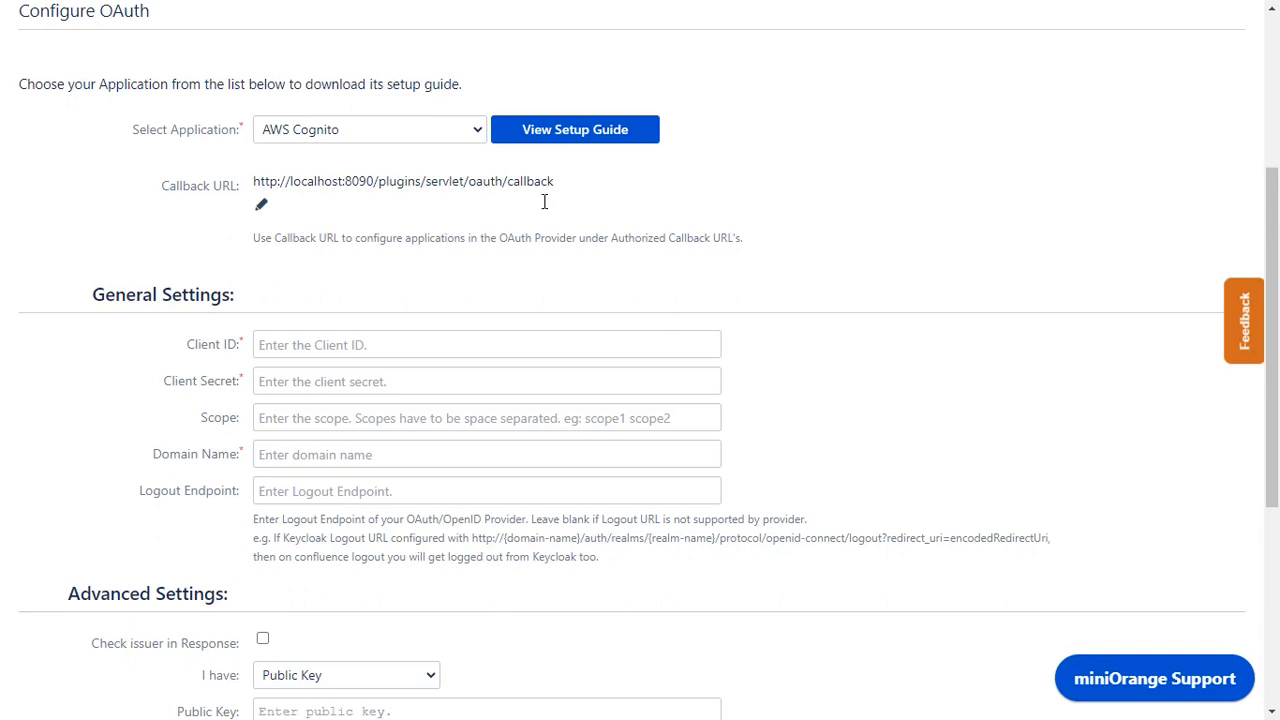
mouse_move(448, 130)
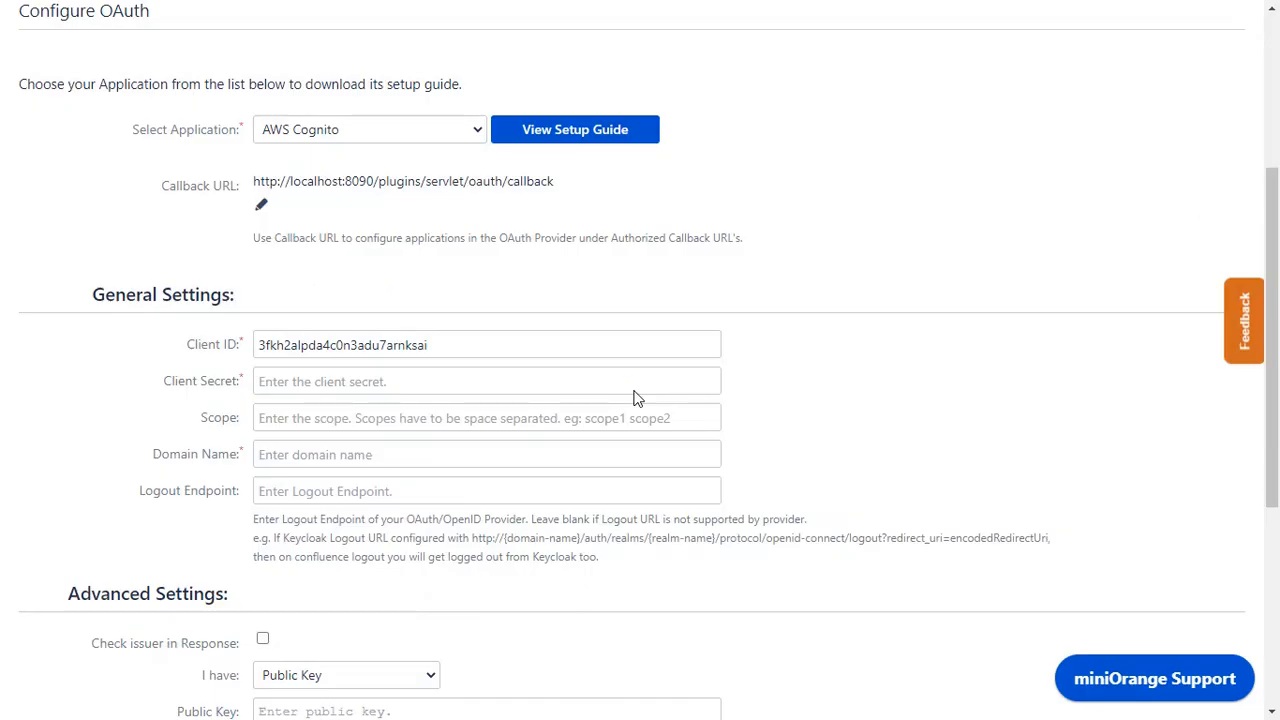
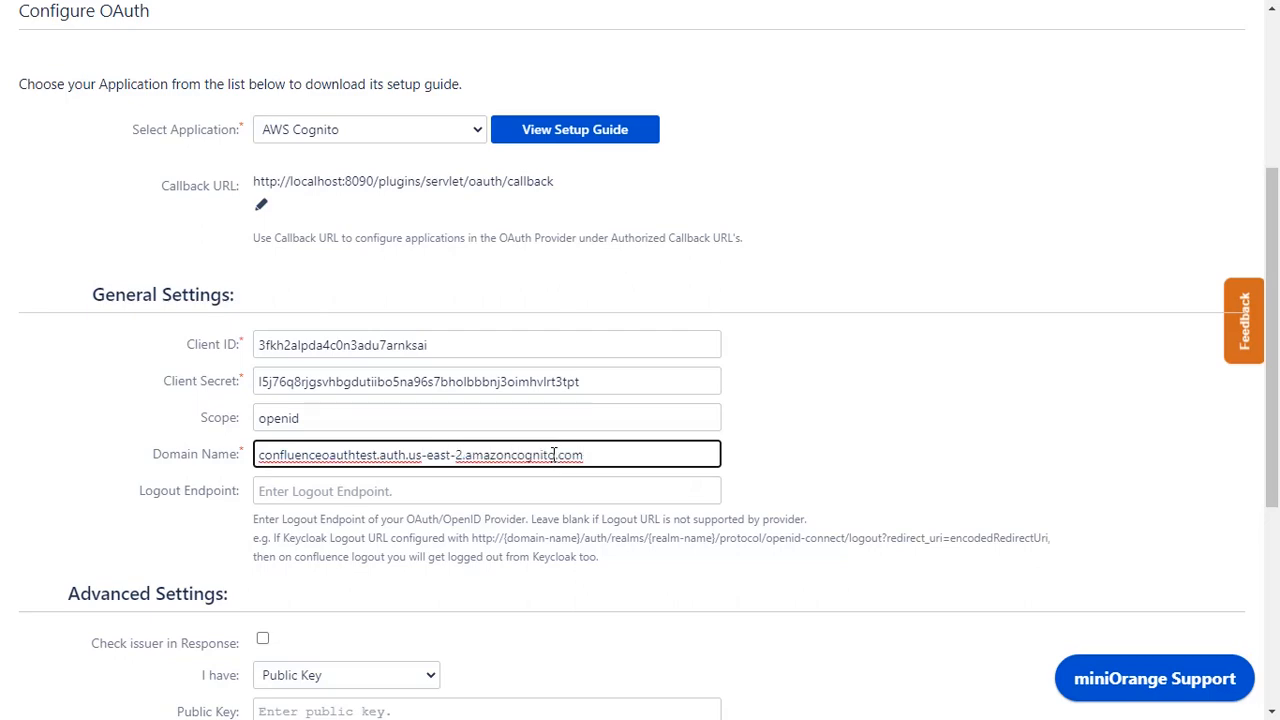
Step: Leave the logout endpoint blank and save the Cognito OAuth settings
left_click(488, 490)
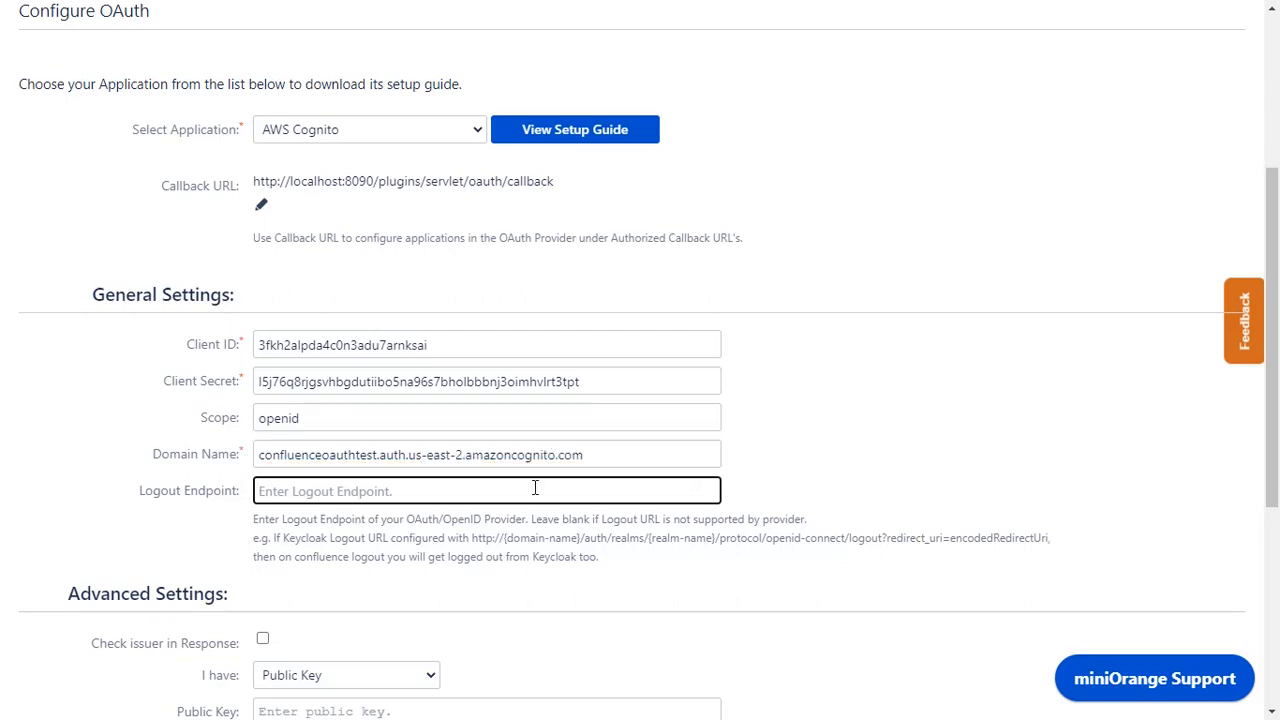
left_click(332, 532)
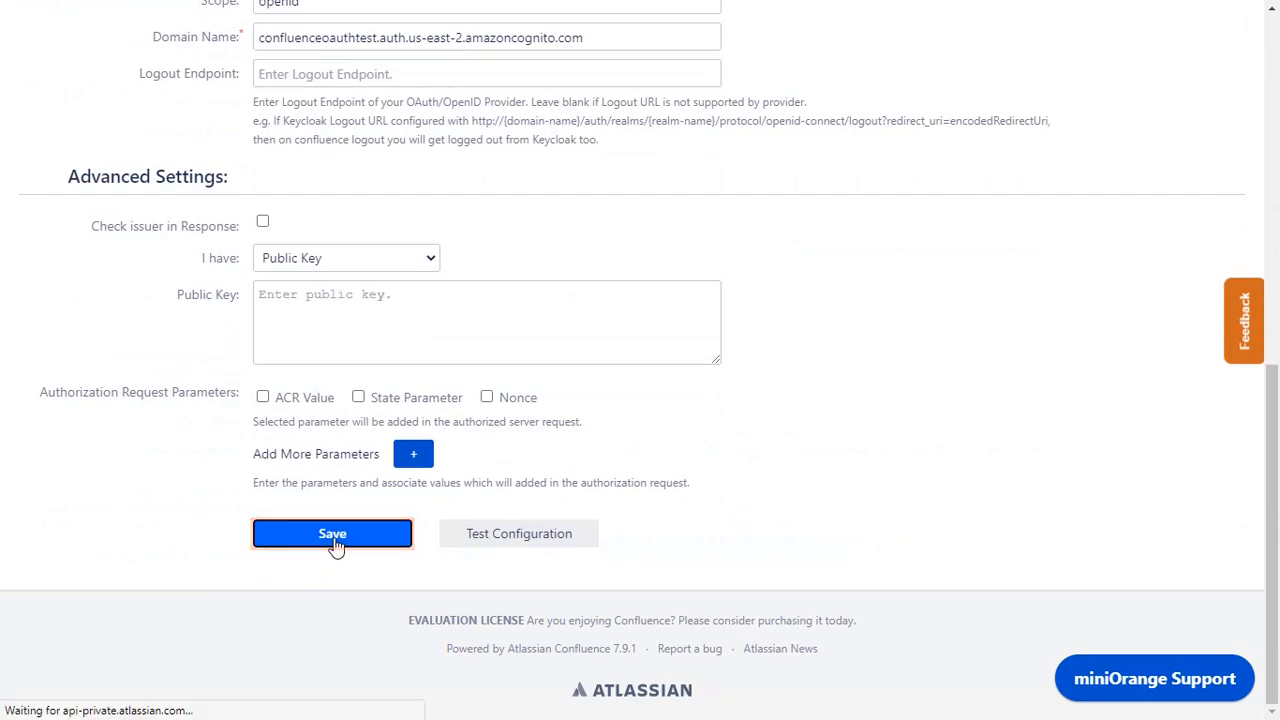
left_click(332, 532)
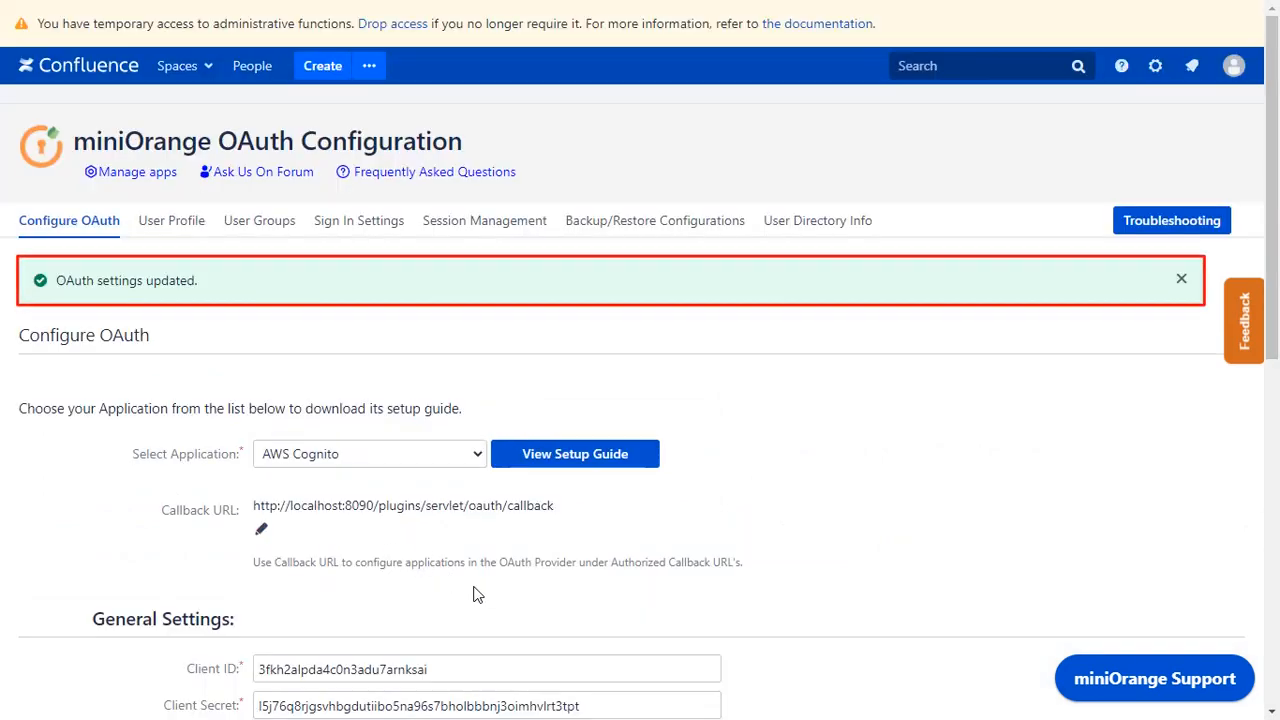
scroll("down", 3)
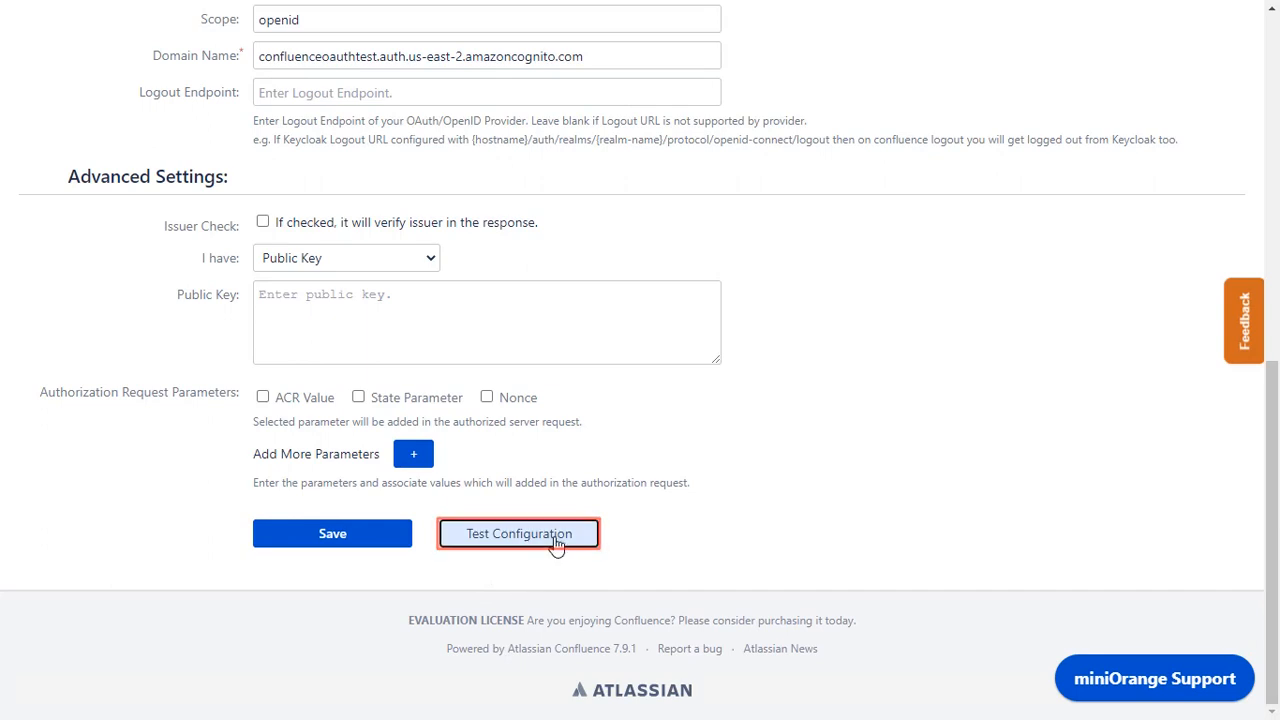
Step: Run Test Configuration and review the TEST SUCCESSFUL popup listing the Cognito user's attributes
left_click(520, 532)
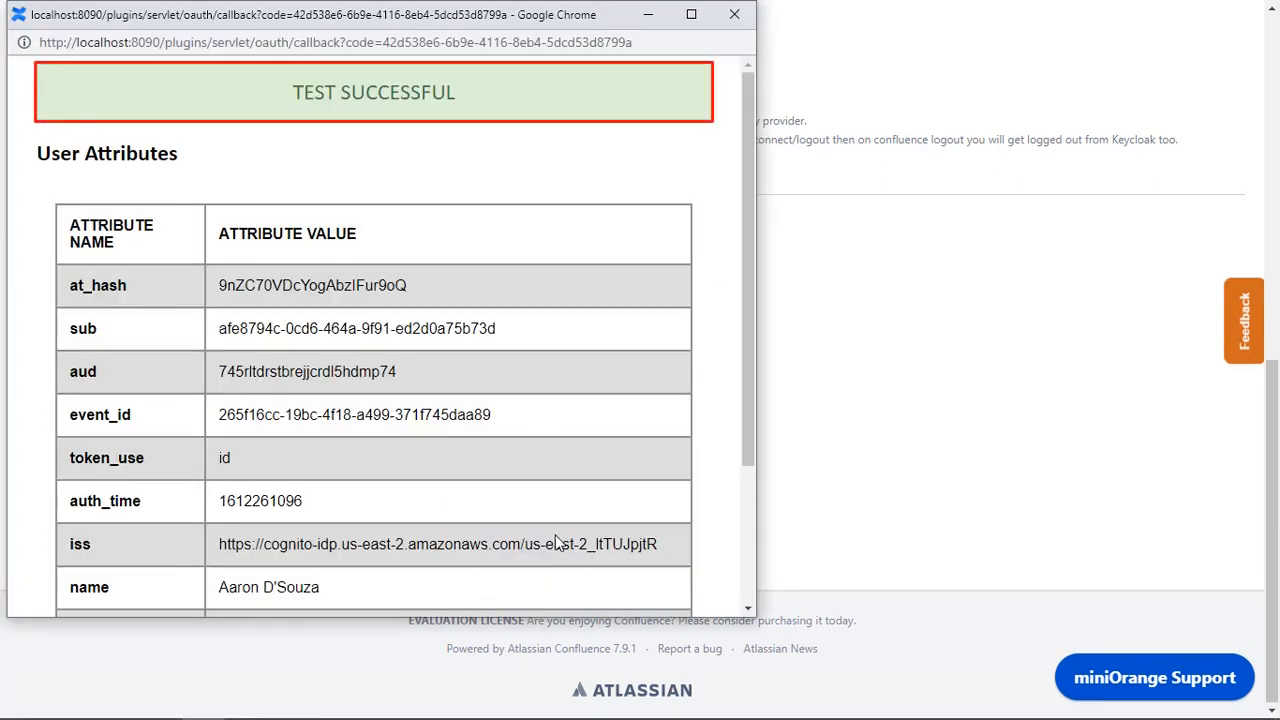
scroll("down", 3)
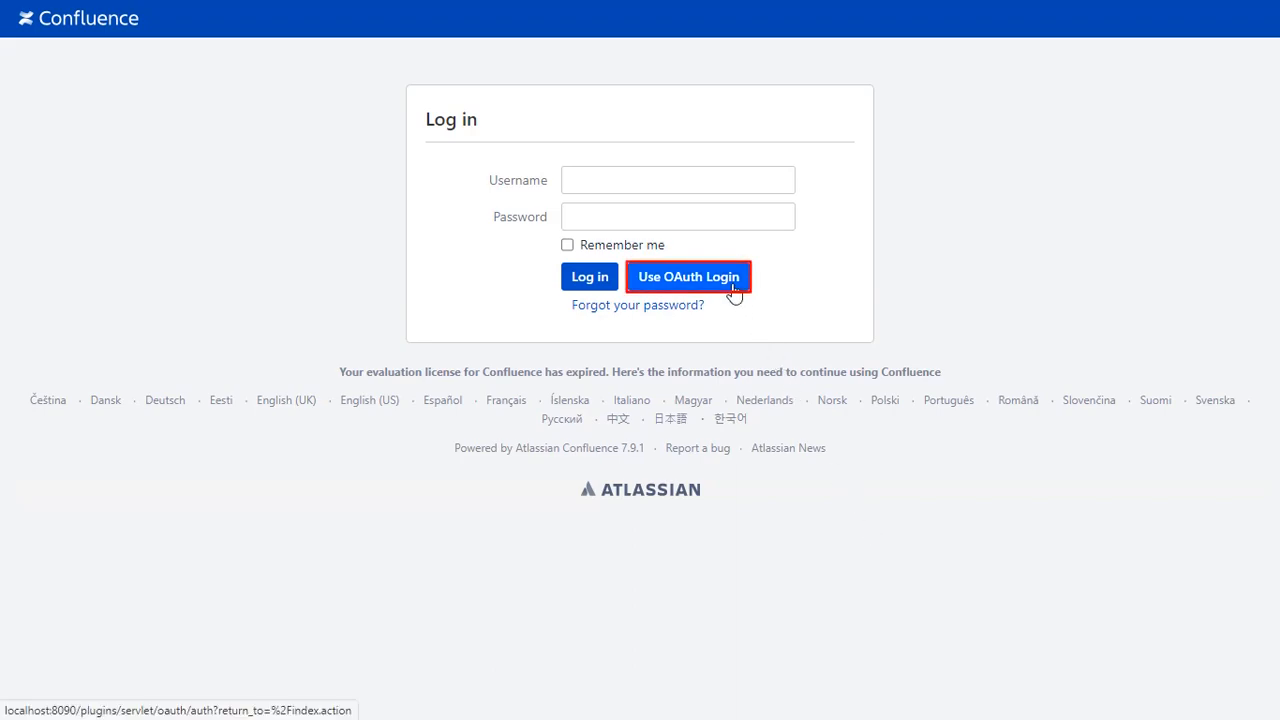
left_click(688, 276)
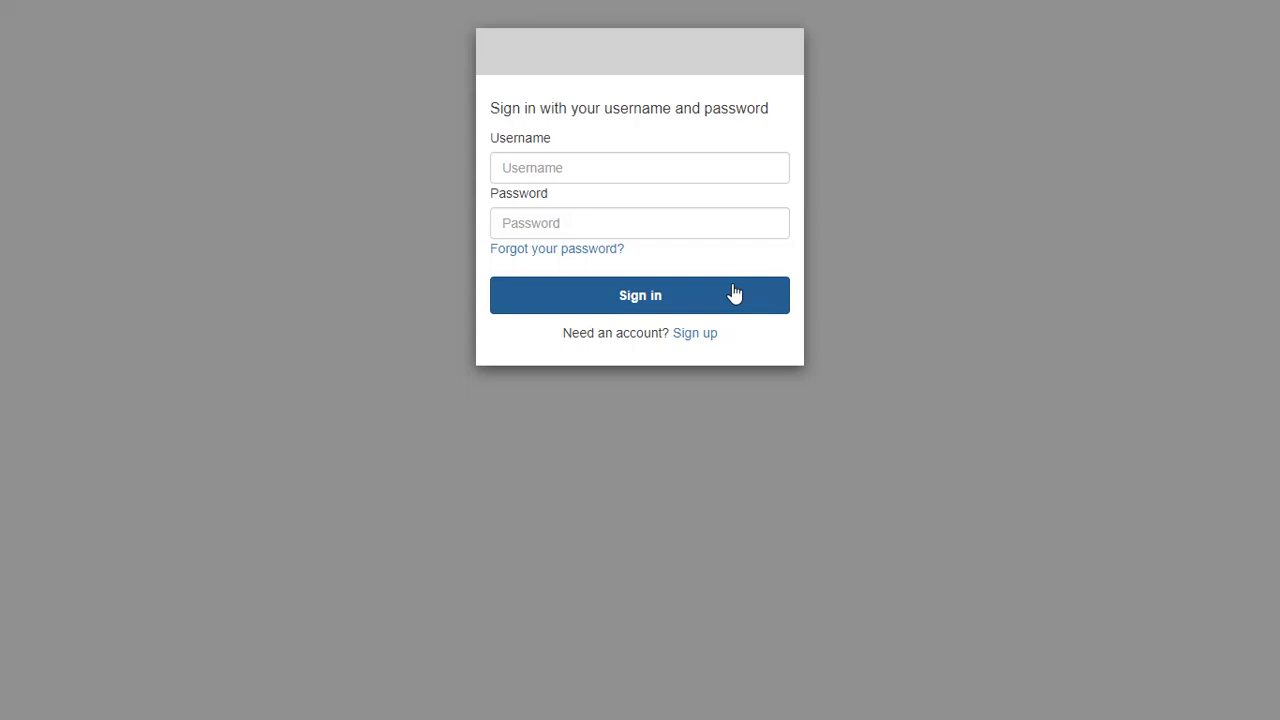
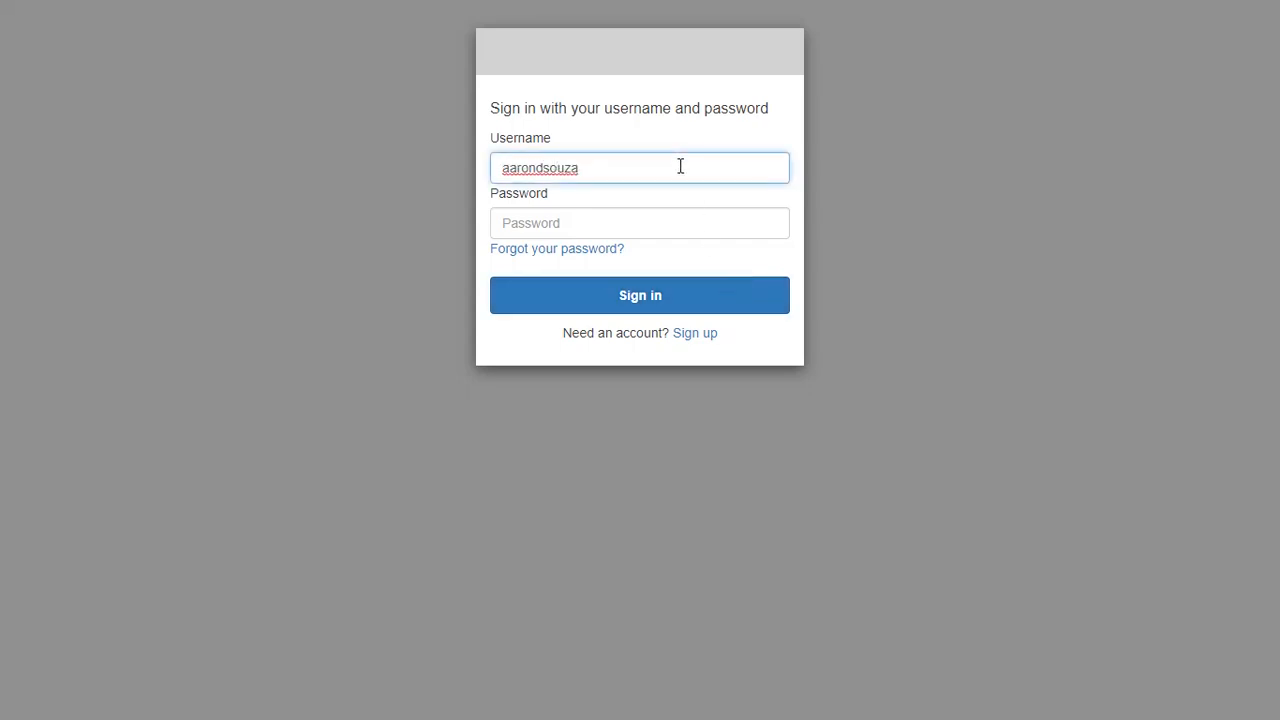
type("password")
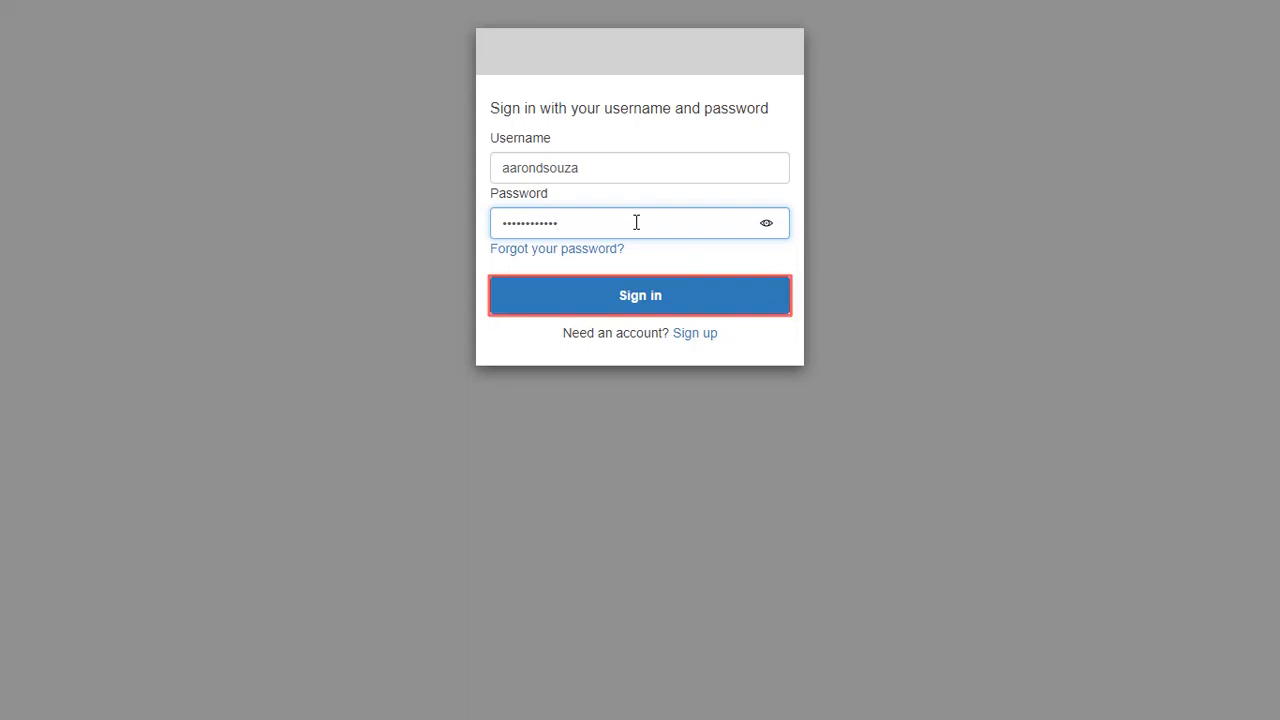
left_click(640, 294)
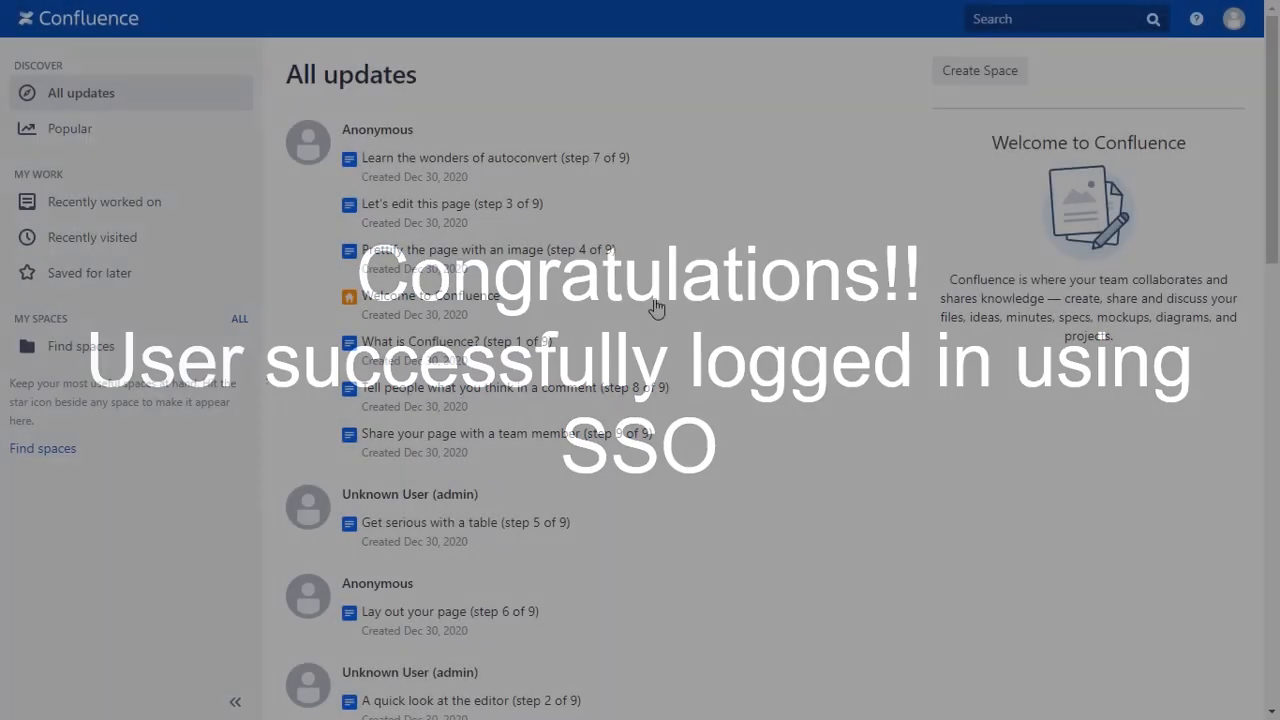
Step: Show the SSO-logged-in user's profile page from the header avatar menu
left_click(1232, 18)
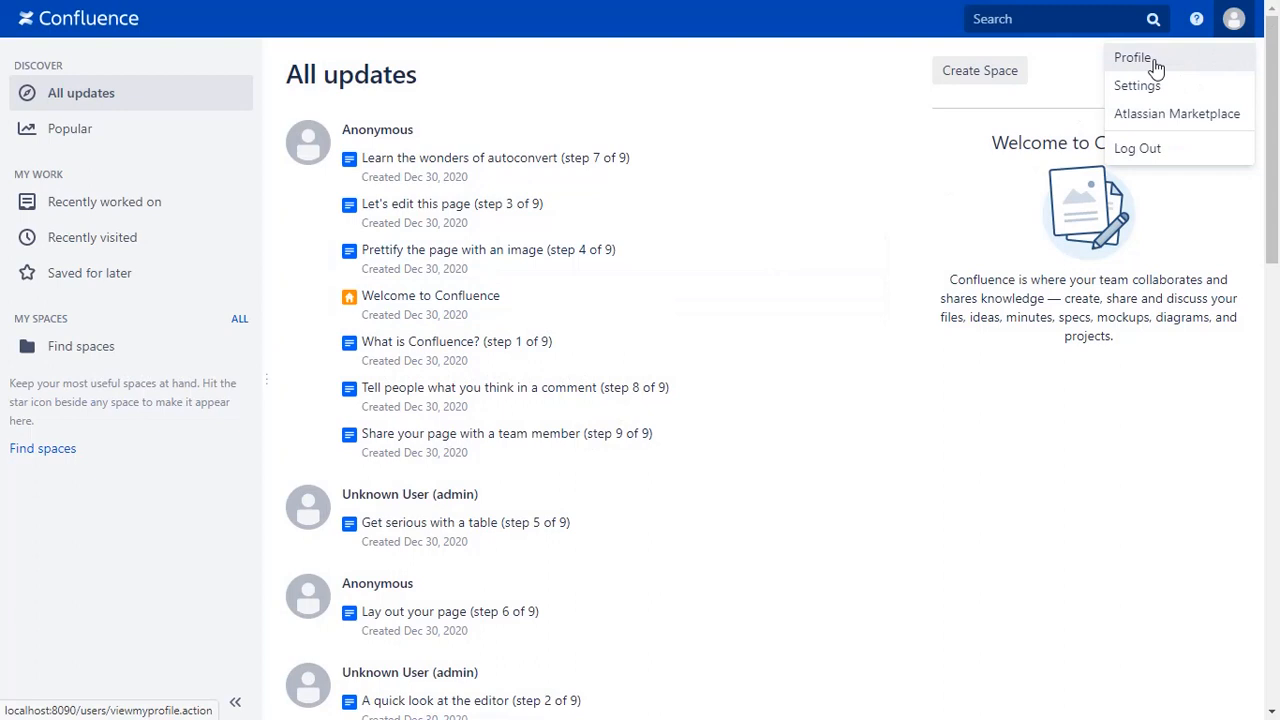
left_click(1132, 56)
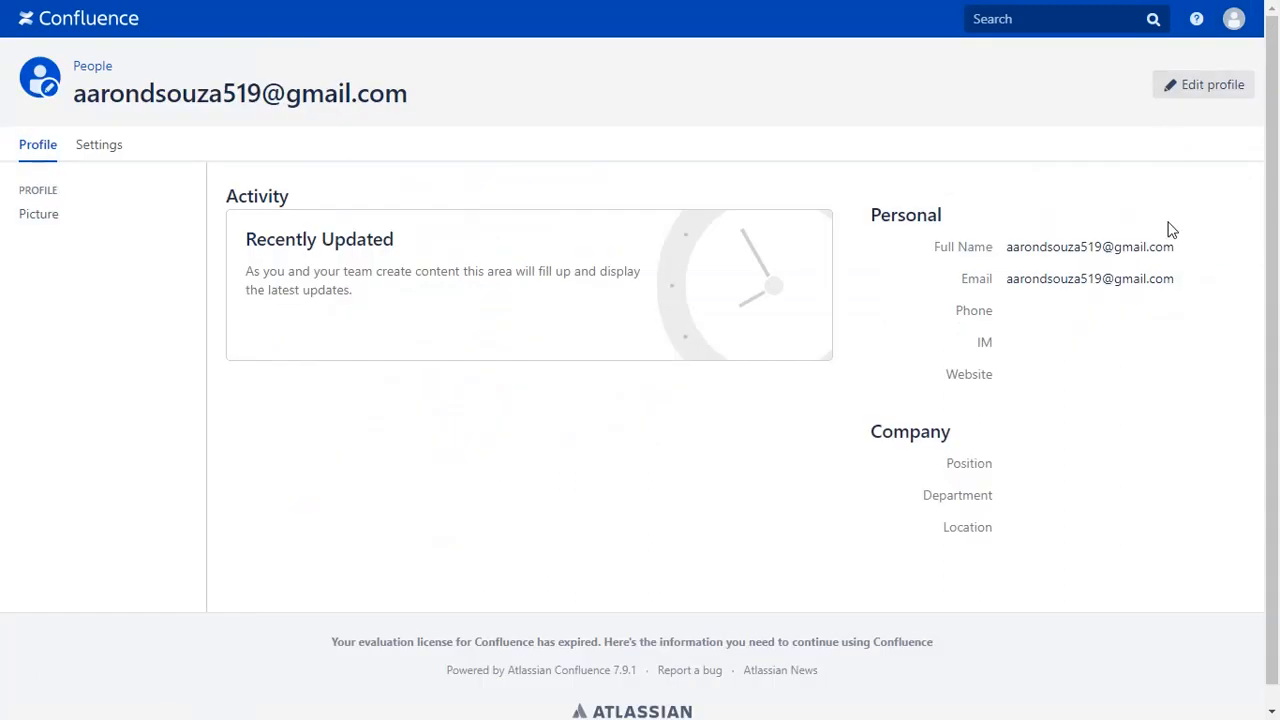